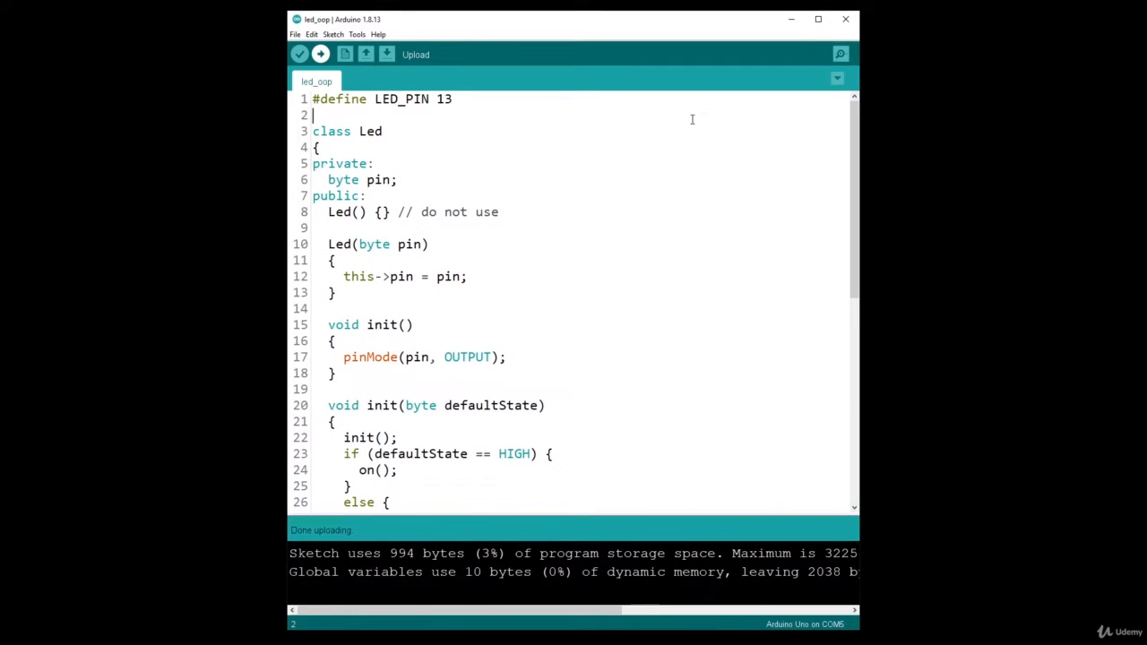
mouse_move(846, 126)
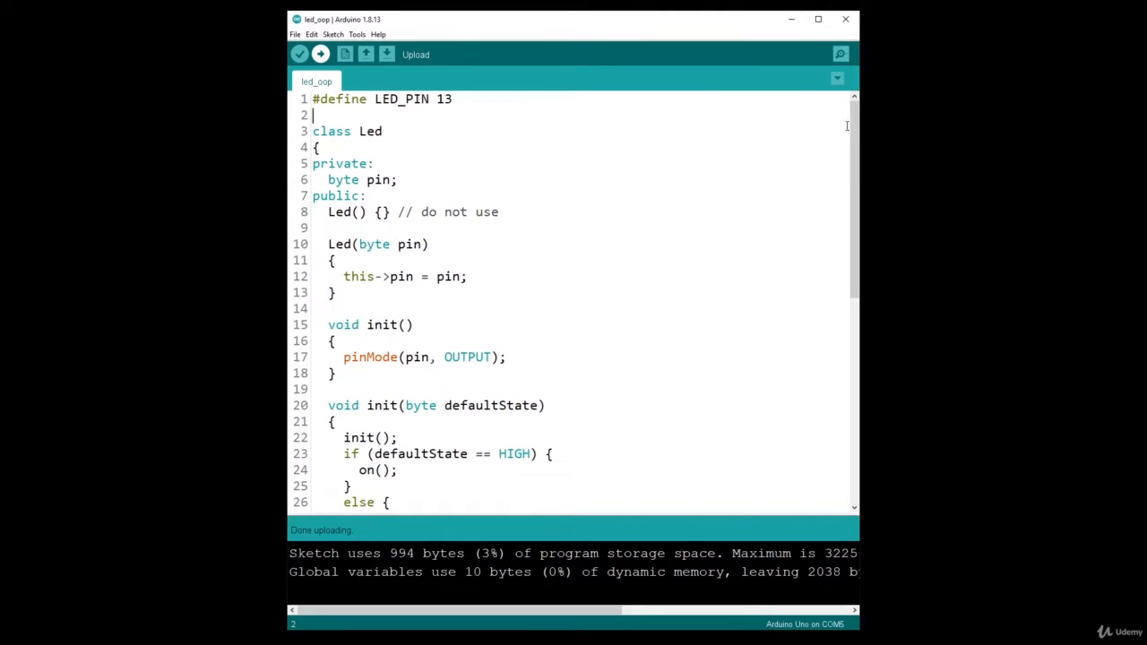
Step: Review the Led class in the main sketch before moving it out
drag(311, 131, 362, 211)
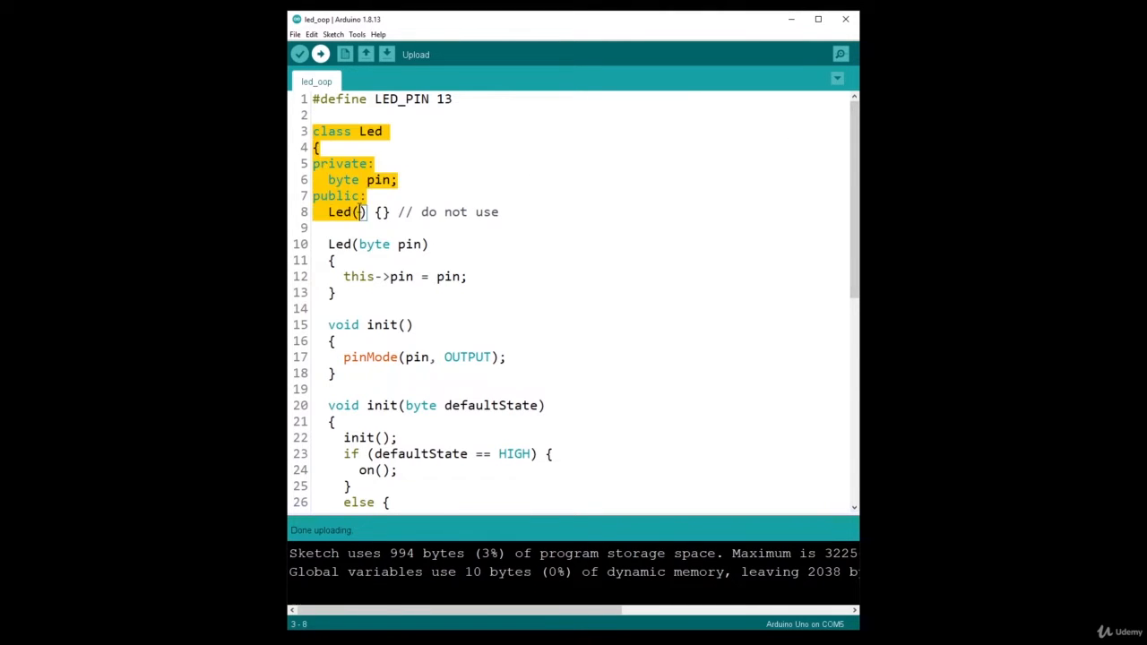
scroll(down, 3)
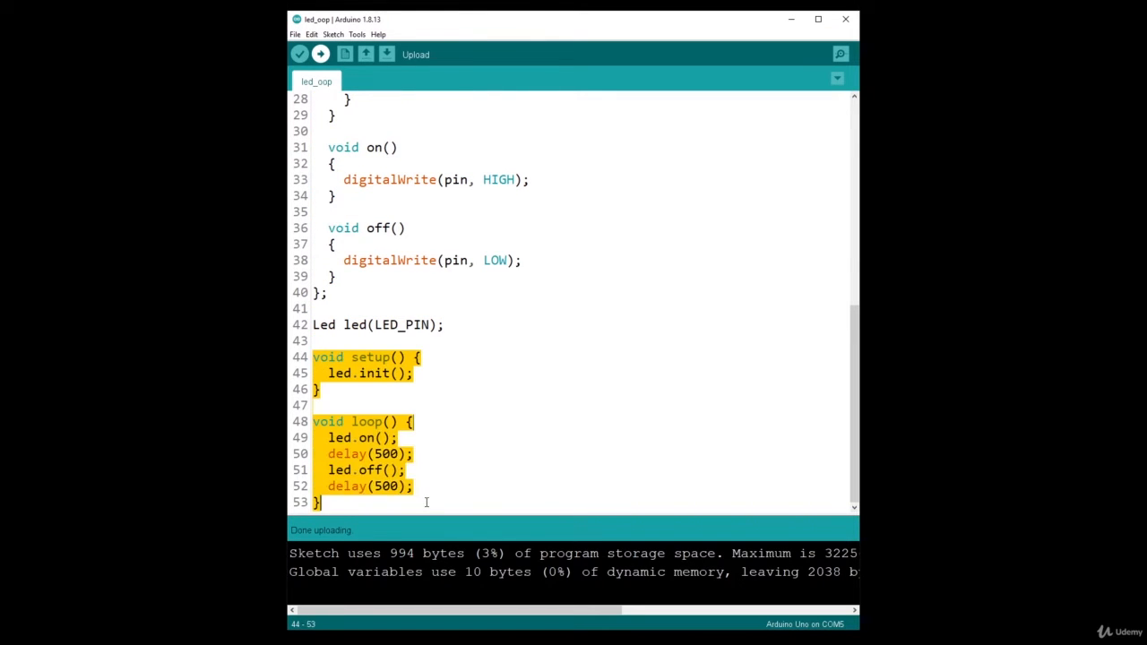
scroll(up, 3)
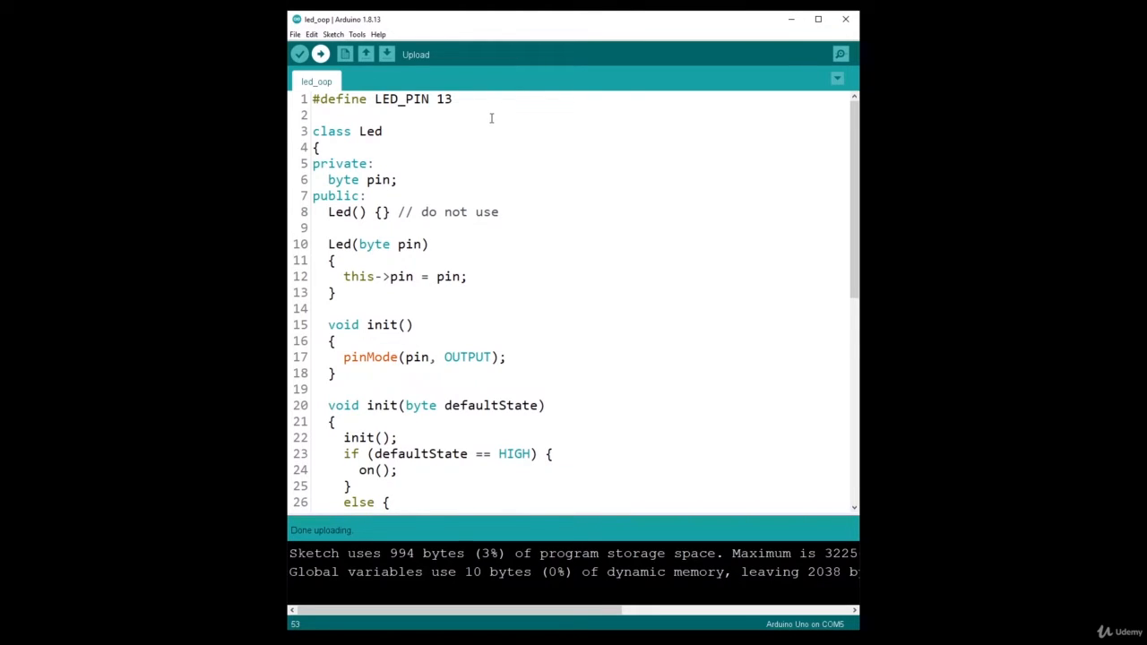
Step: Start a new sketch tab and enter Led.h as its file name
click(837, 78)
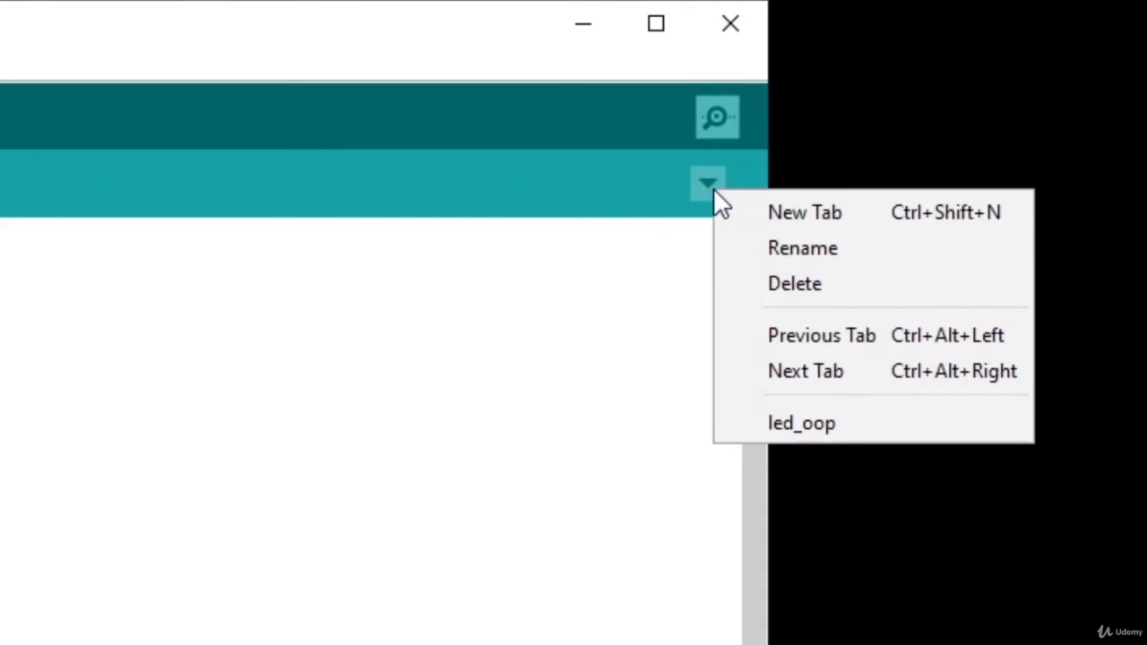
mouse_move(743, 219)
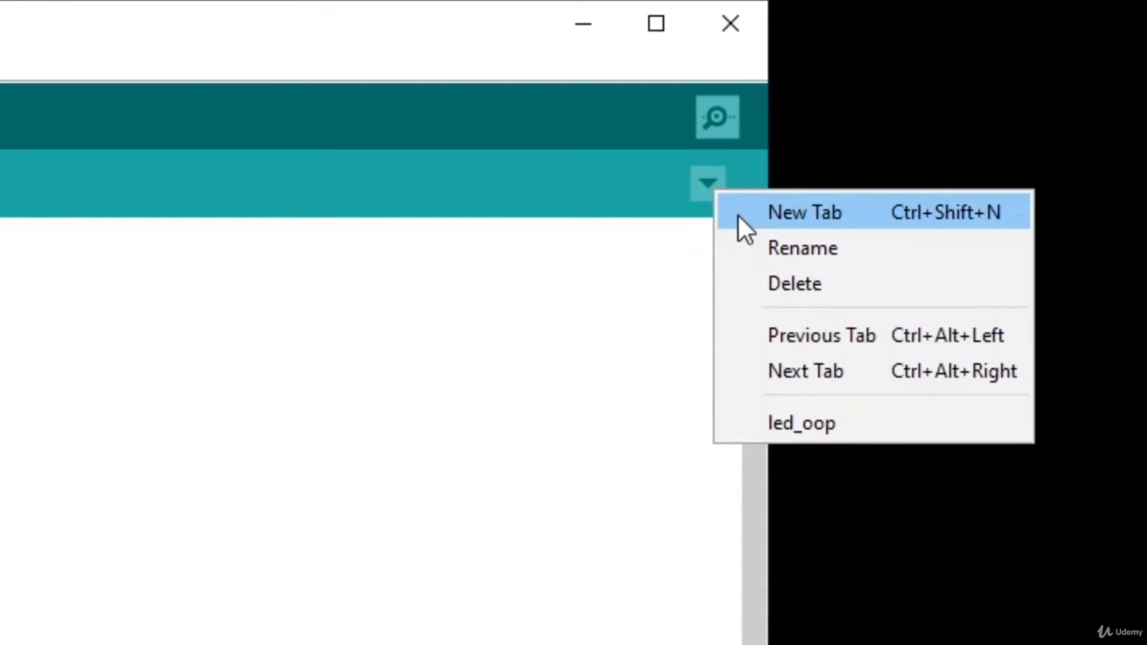
click(803, 212)
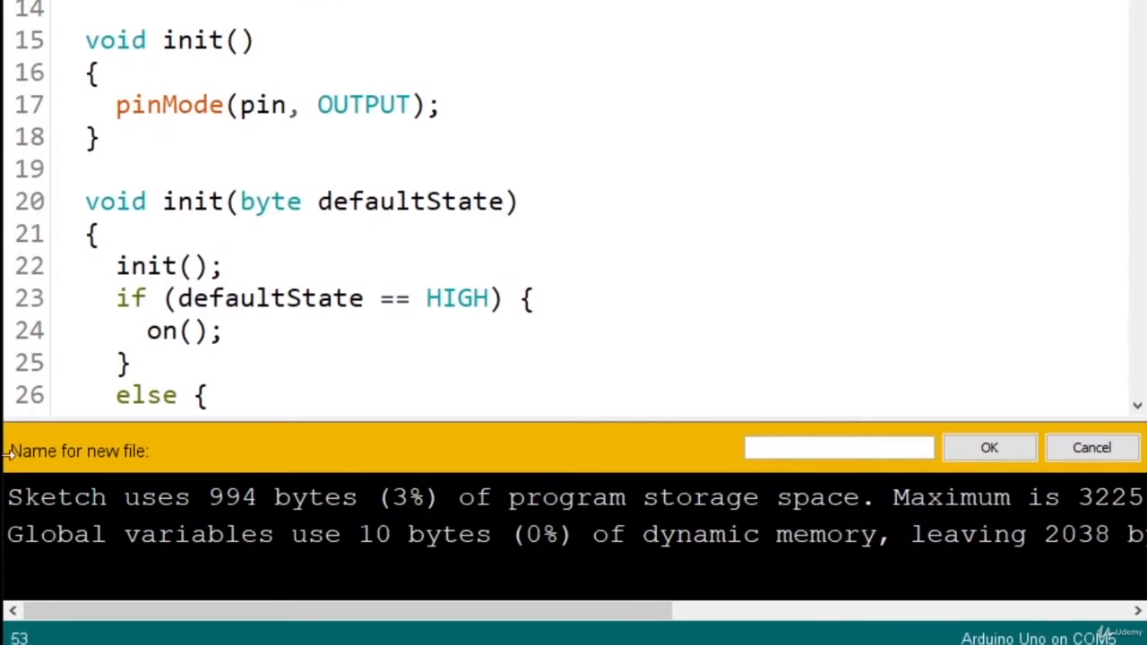
click(839, 448)
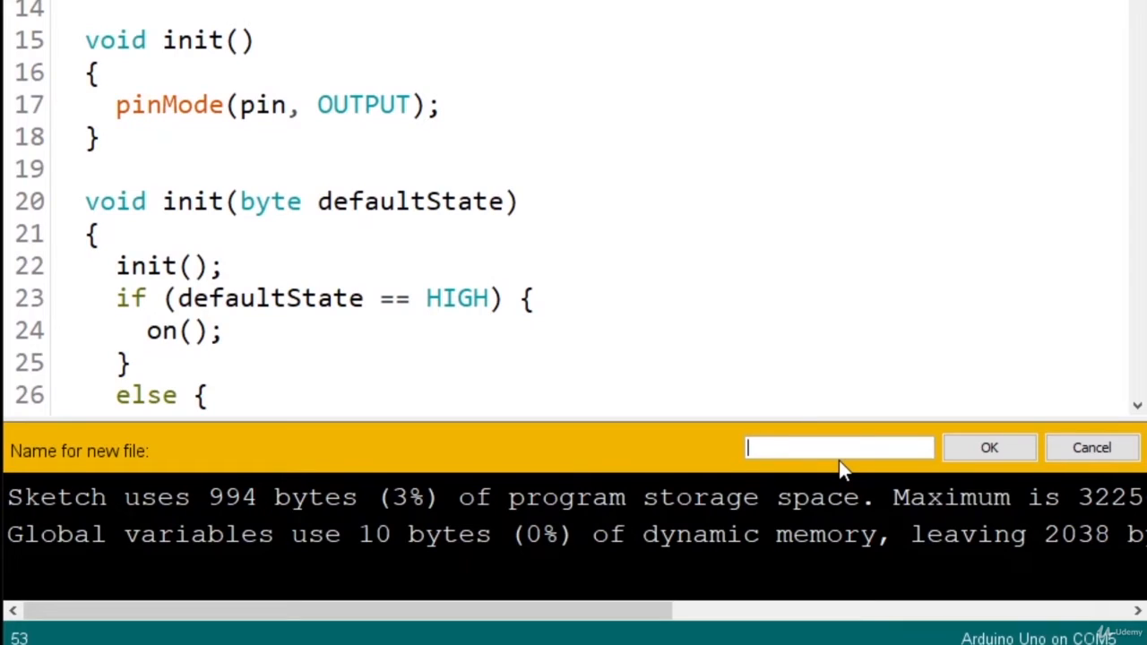
text(Led)
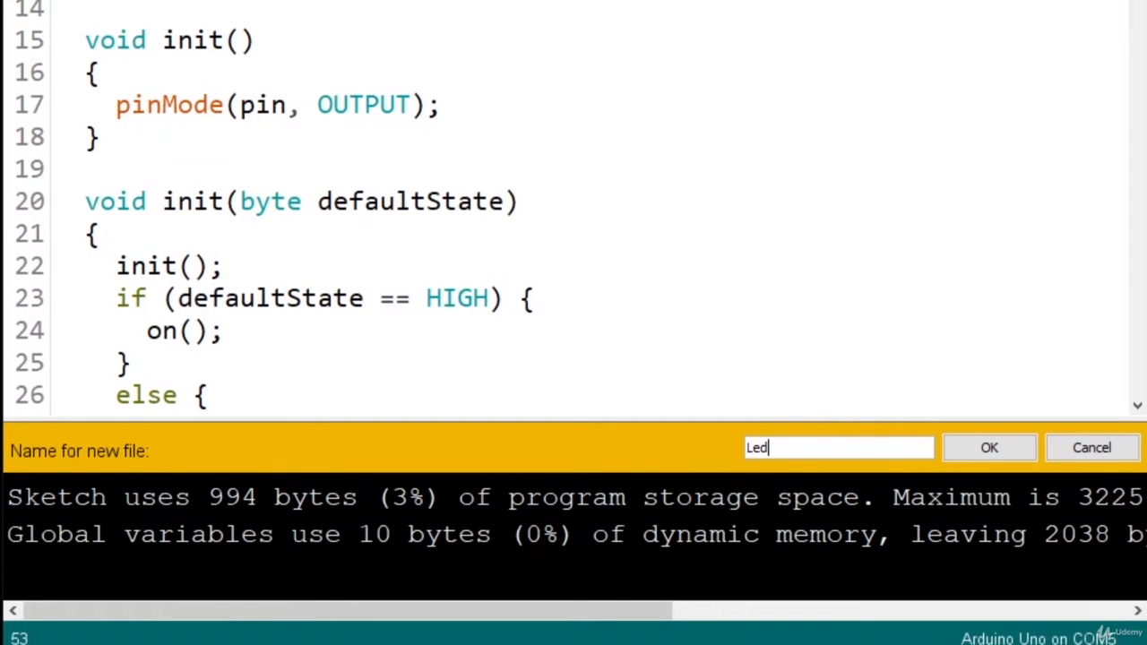
text(.)
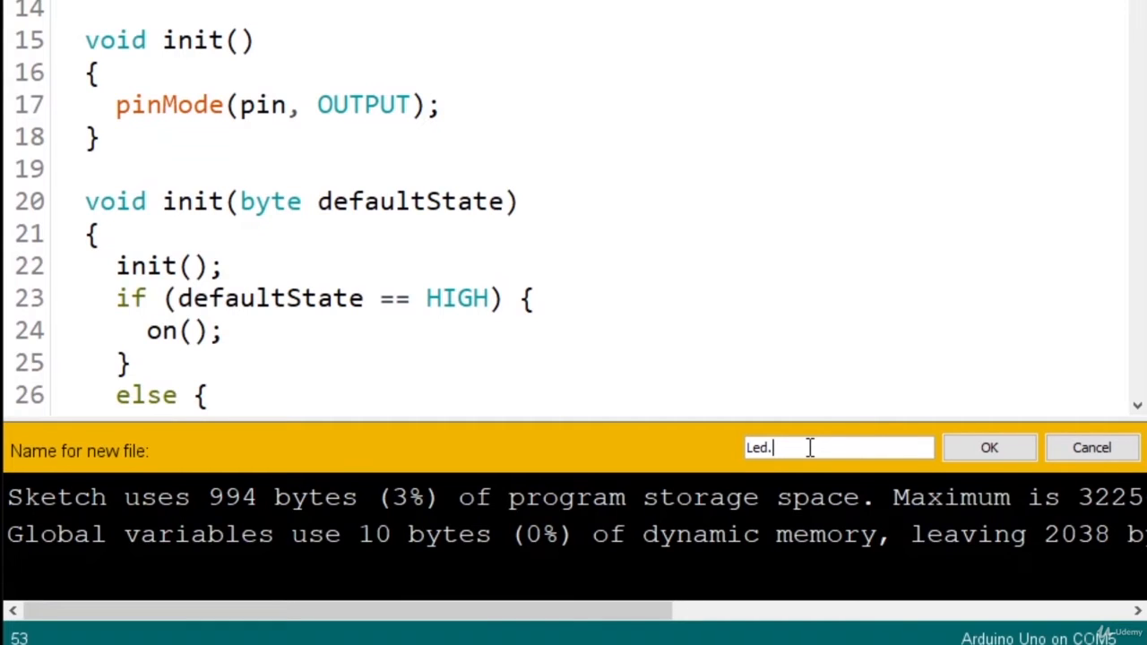
text(h)
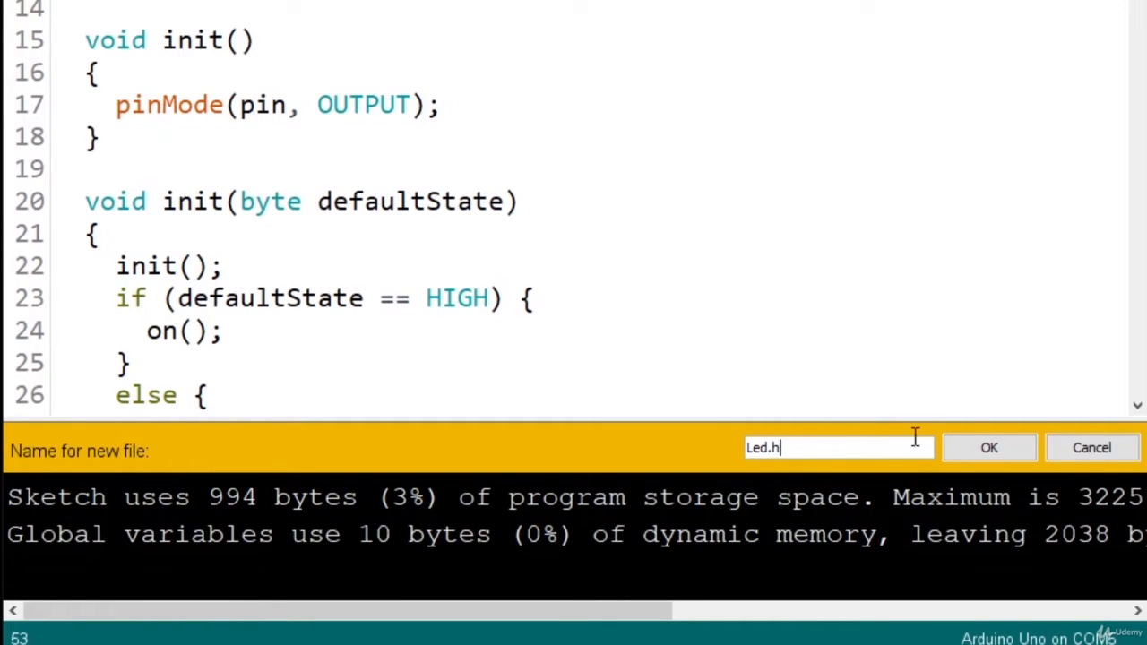
Step: Create Led.h and write #ifndef LED_H, #define LED_H and #endif include guards
click(990, 448)
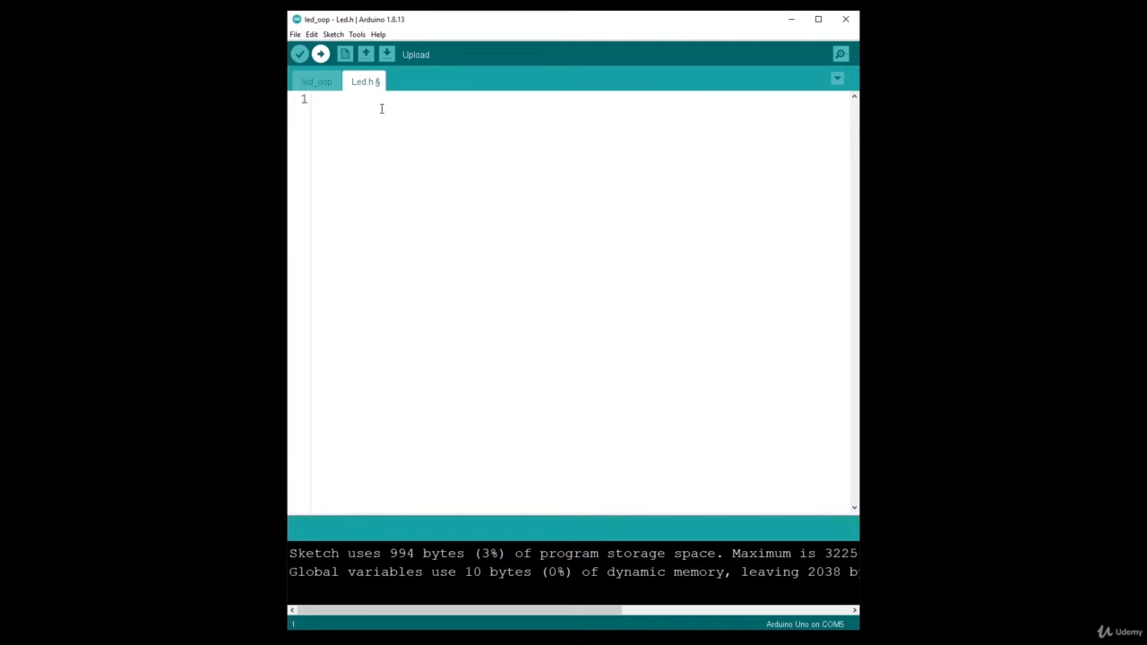
text(#)
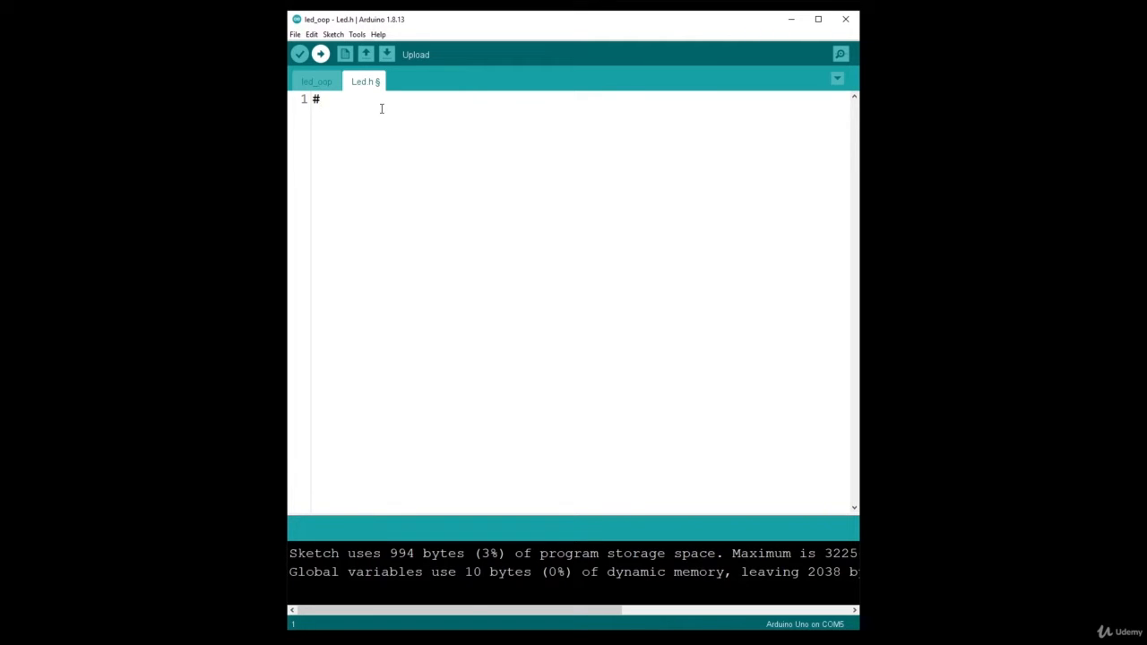
text(ifndef)
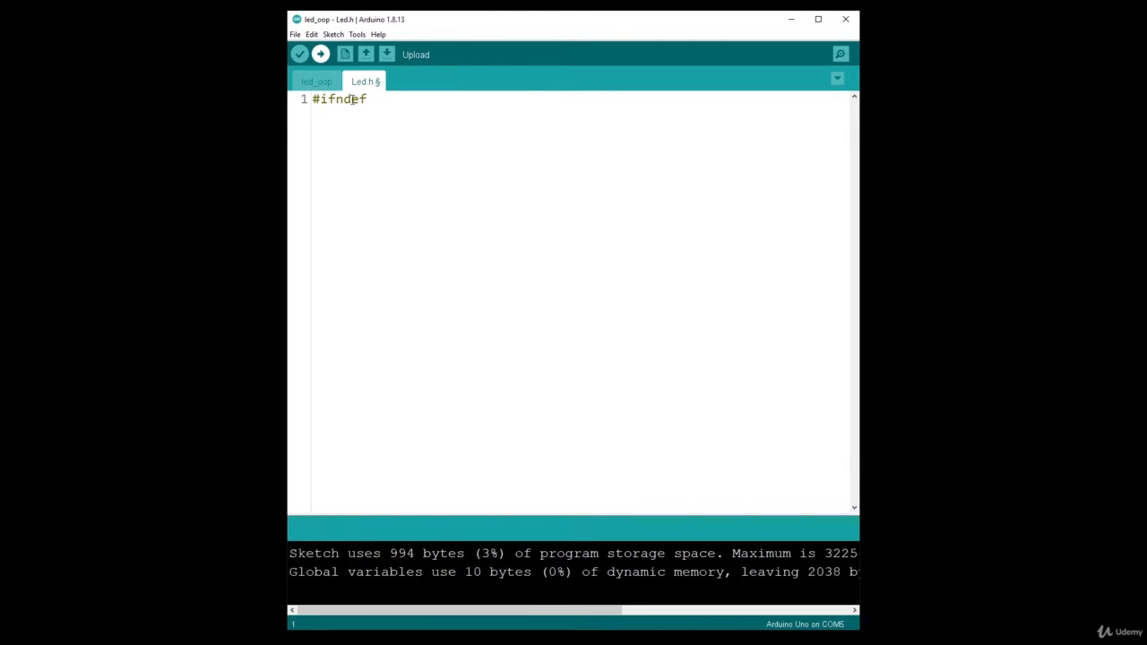
mouse_move(405, 114)
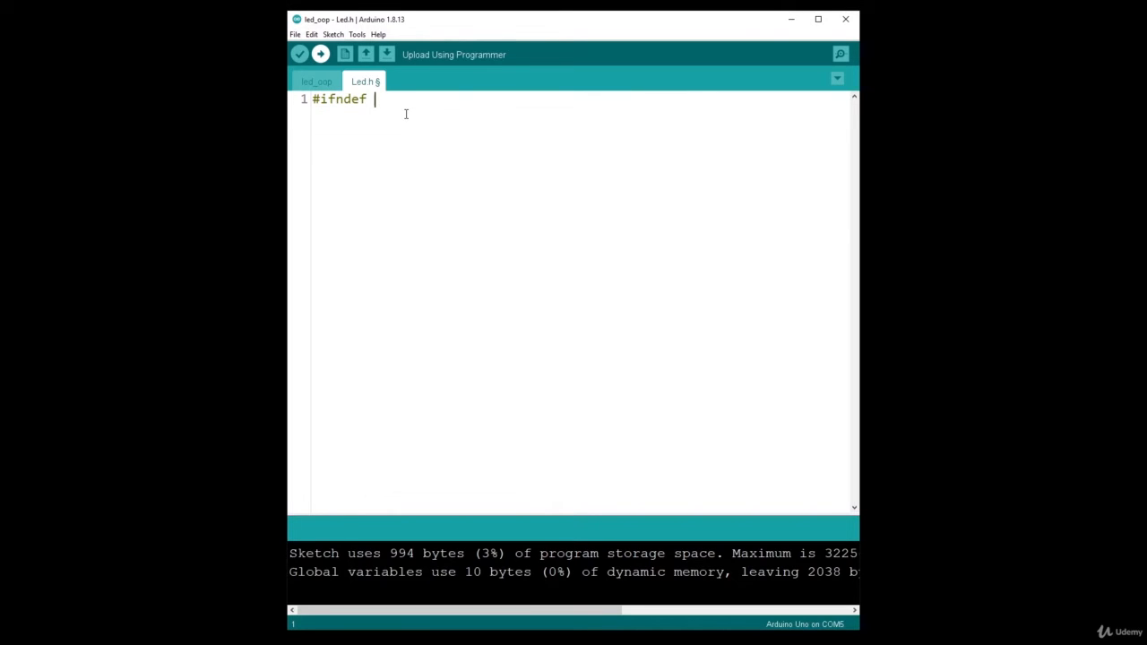
text(LED_H)
text(#defi)
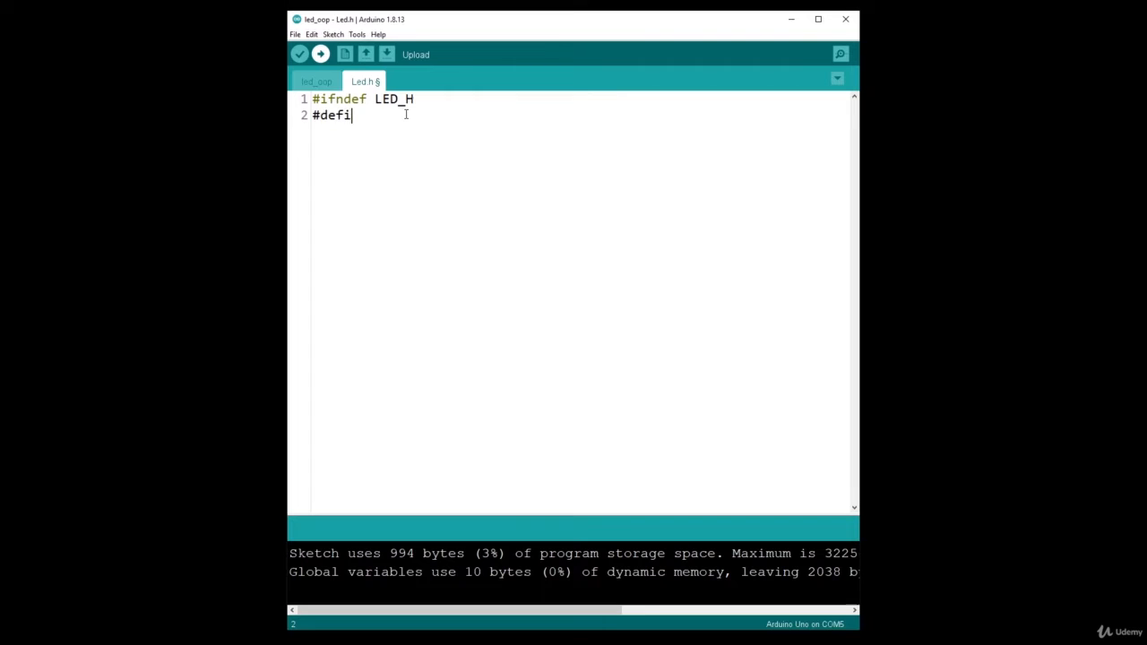
text(ne LED_H)
text(#)
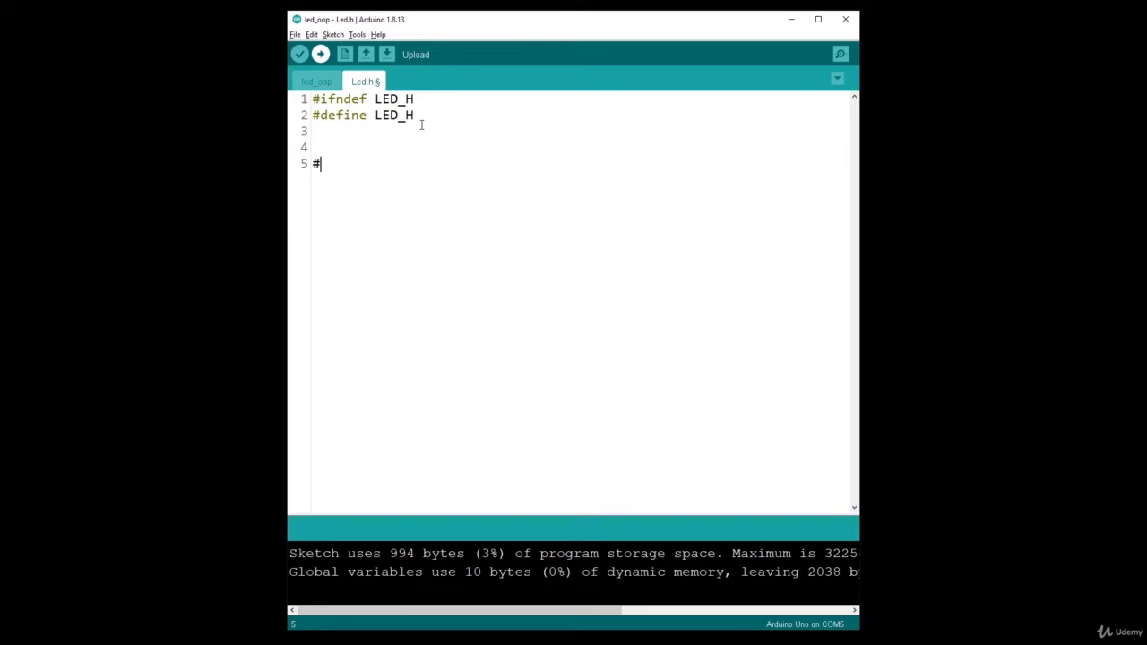
text(endif)
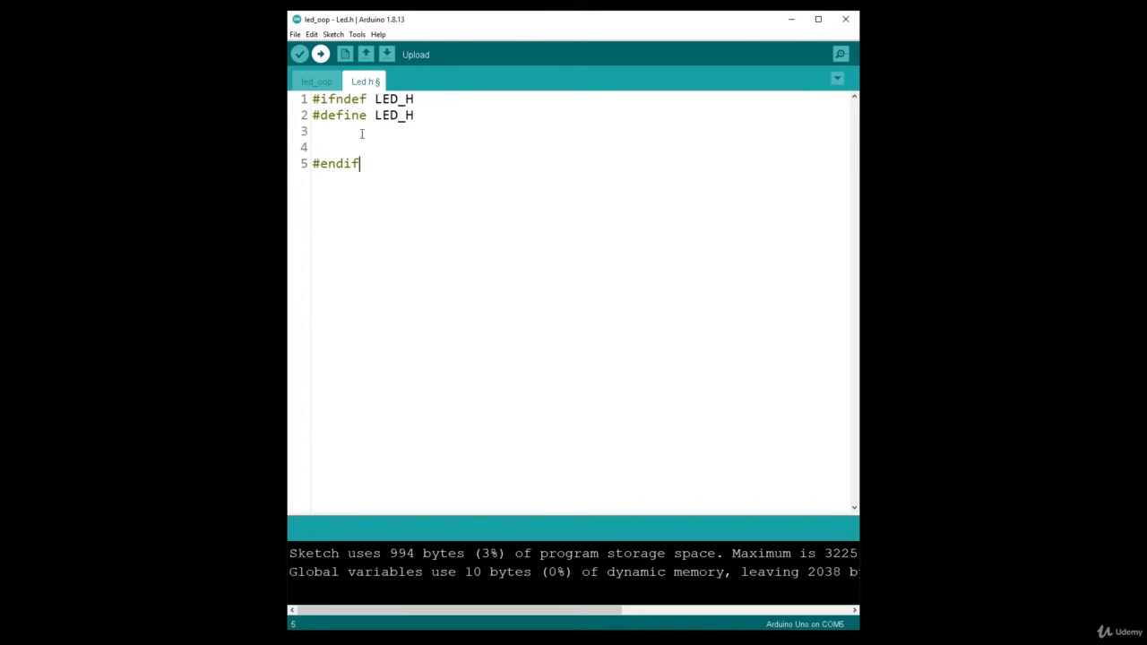
click(319, 132)
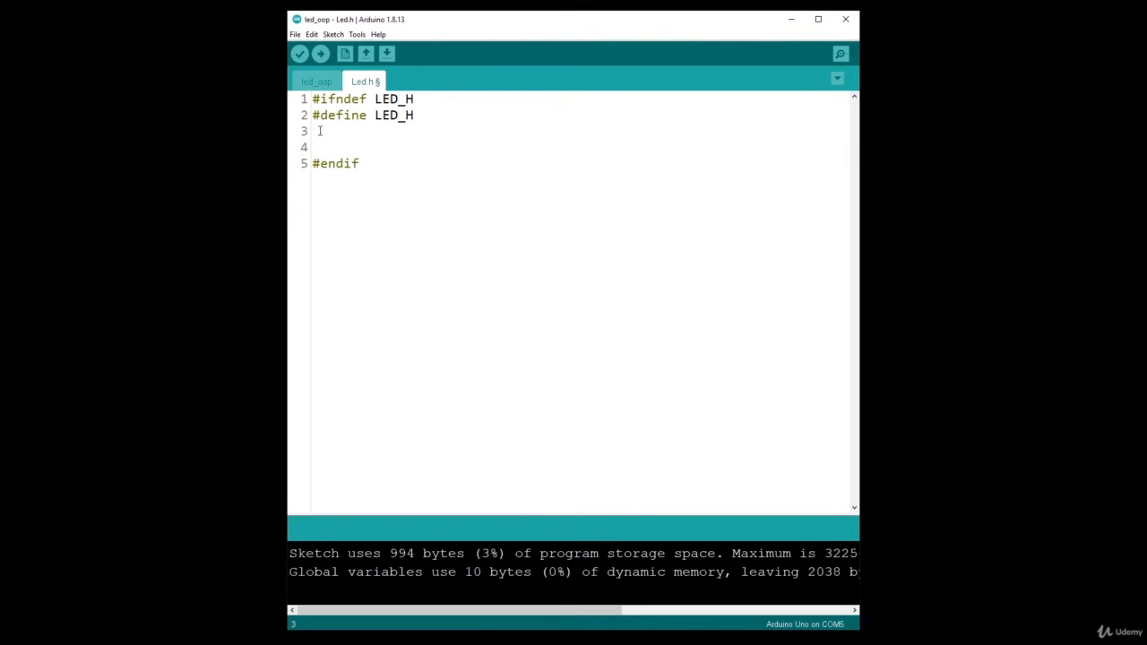
click(414, 99)
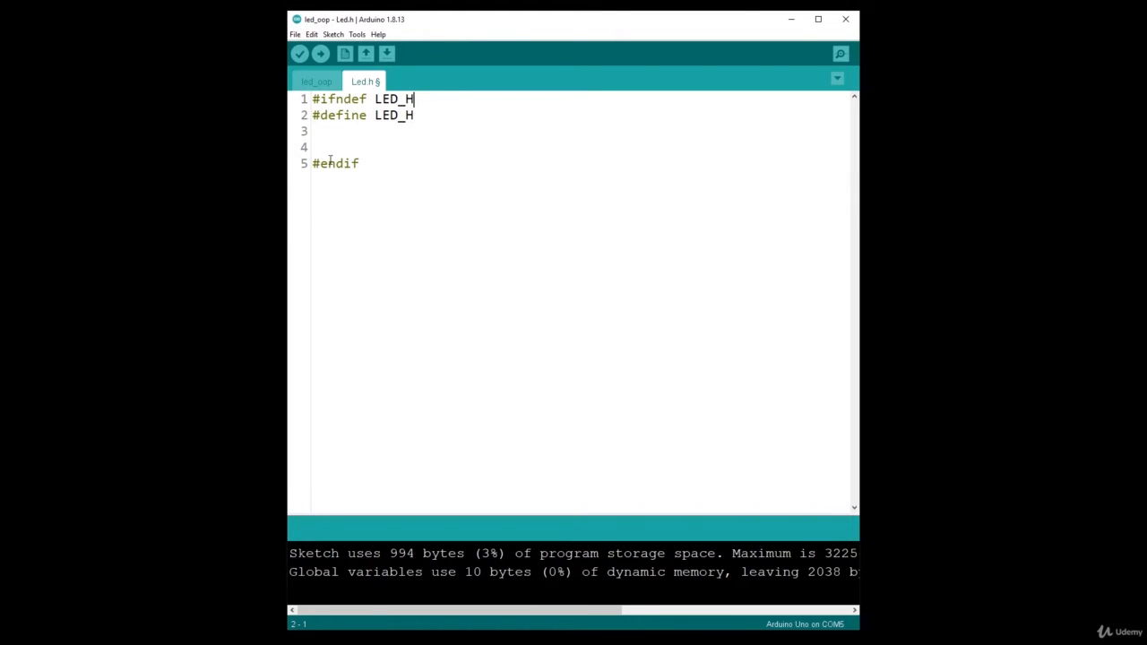
Step: Review the ifndef and LED_H guard directives in Led.h, then return to the led_oop sketch
click(314, 130)
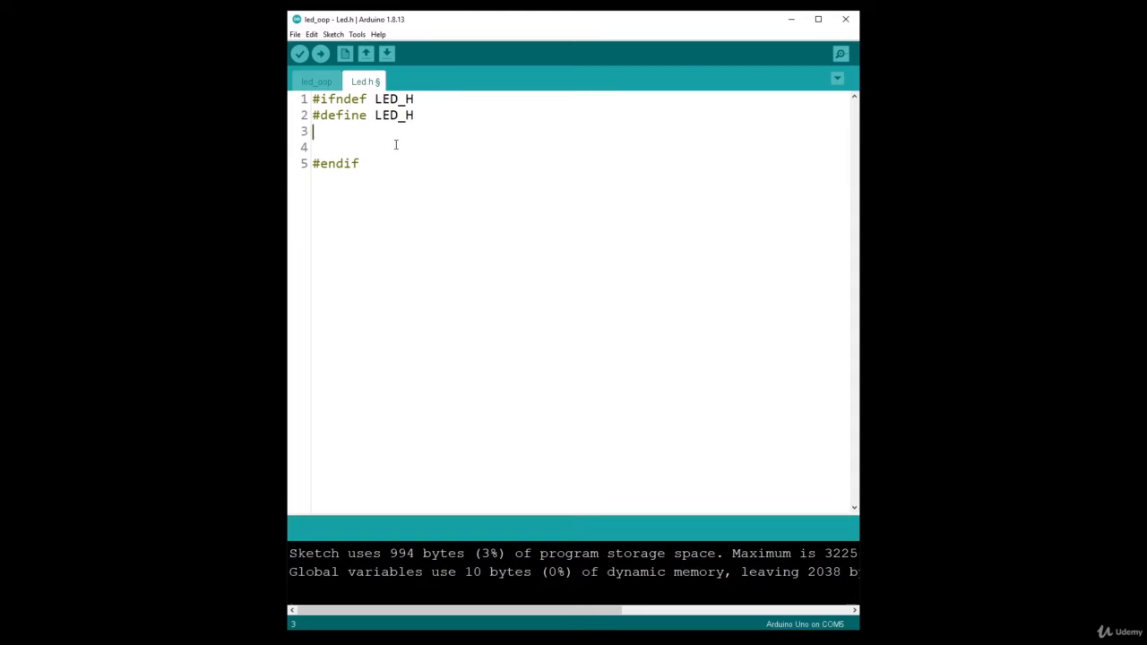
mouse_move(370, 89)
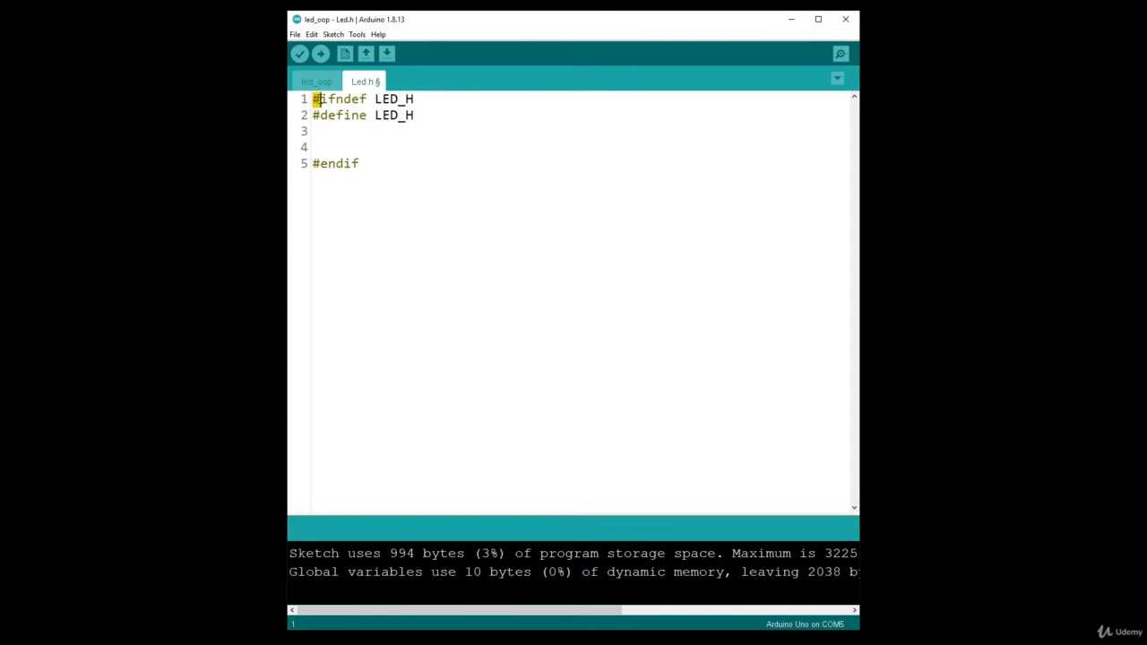
click(421, 114)
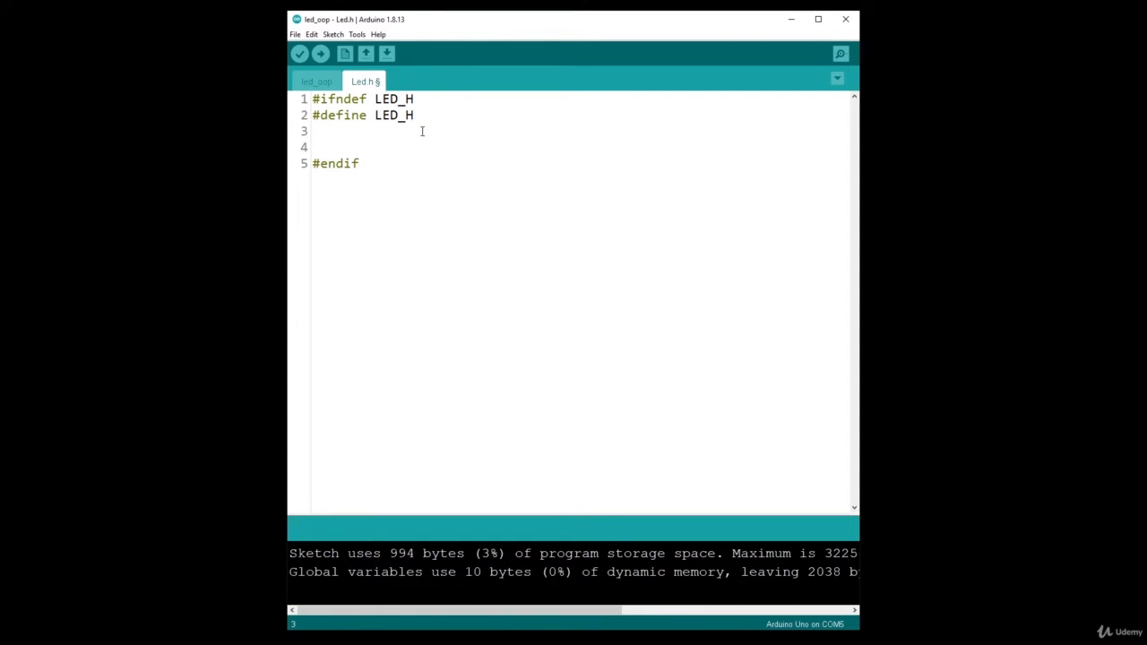
double_click(339, 98)
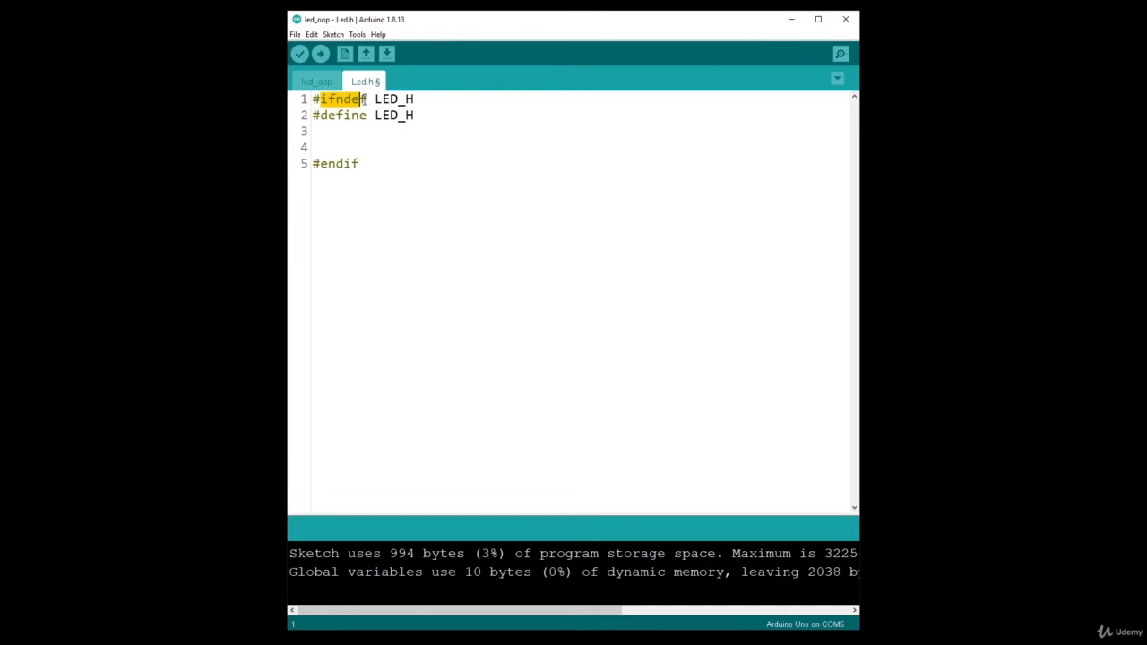
click(319, 163)
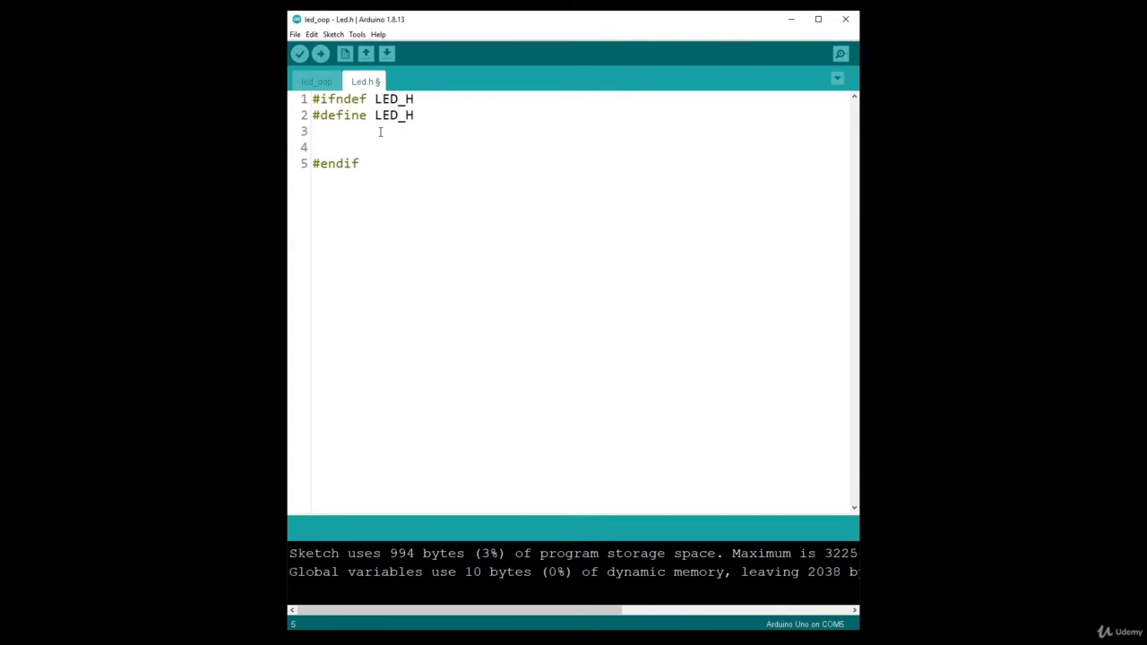
double_click(387, 99)
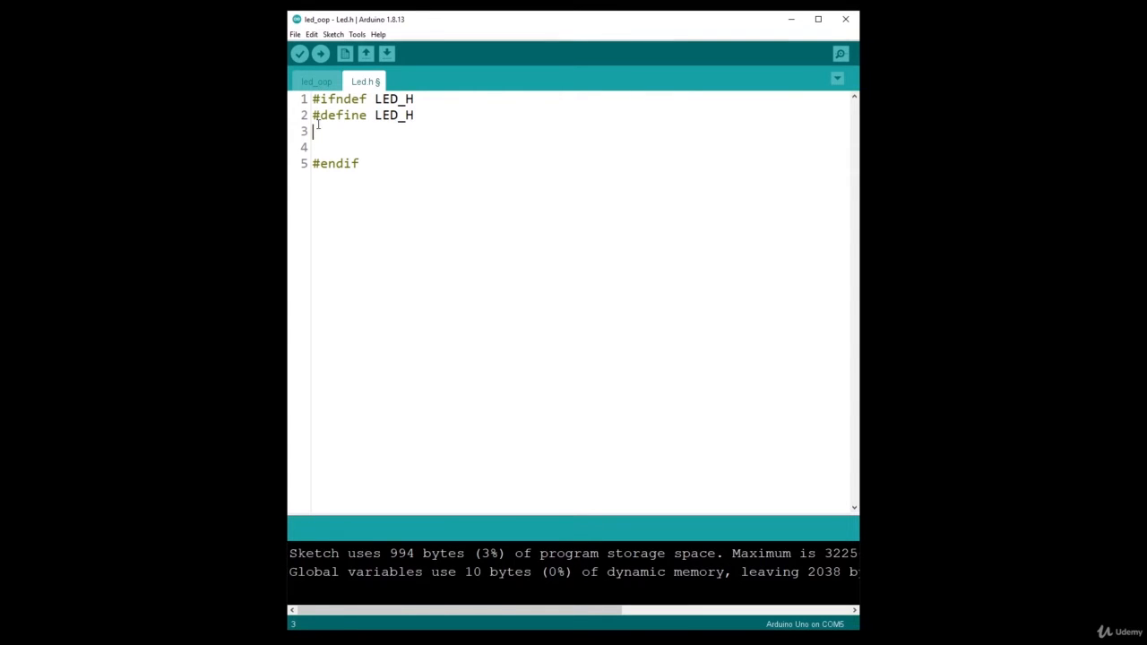
key(enter)
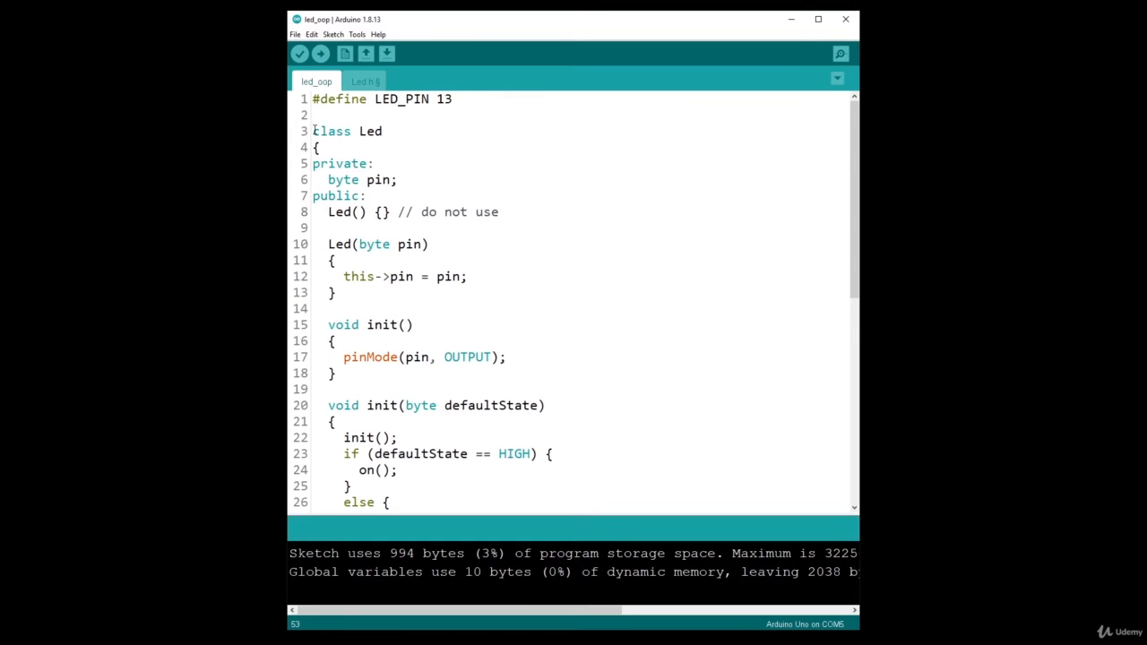
Step: Cut the Led class from led_oop and paste it into Led.h between the guards
scroll(down, 3)
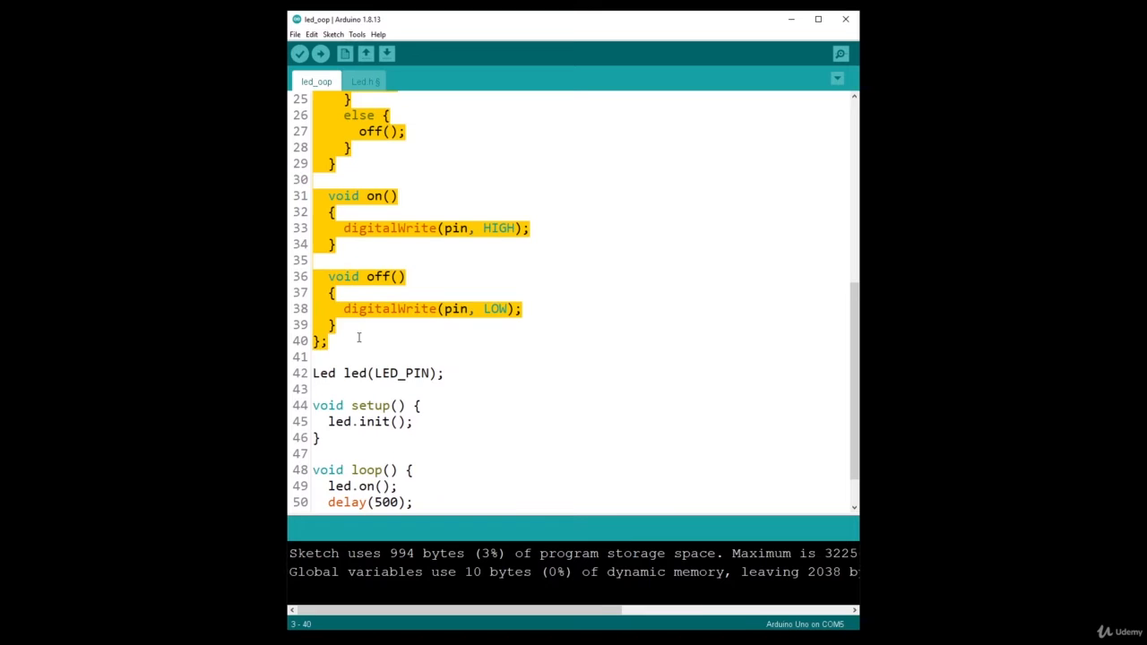
click(365, 81)
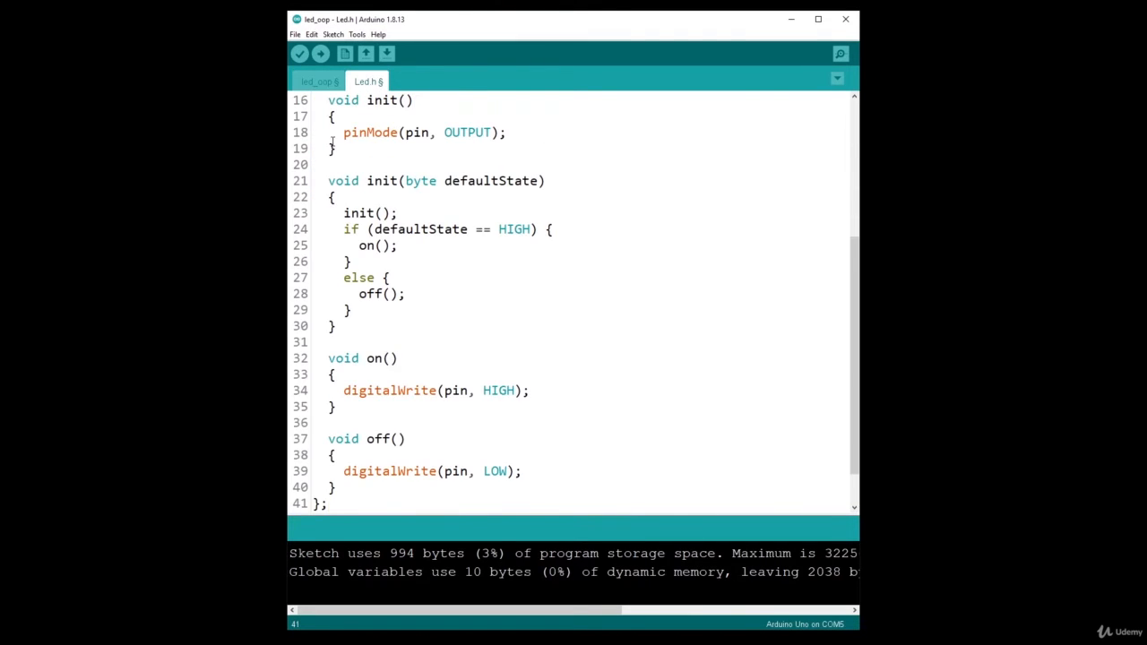
click(319, 81)
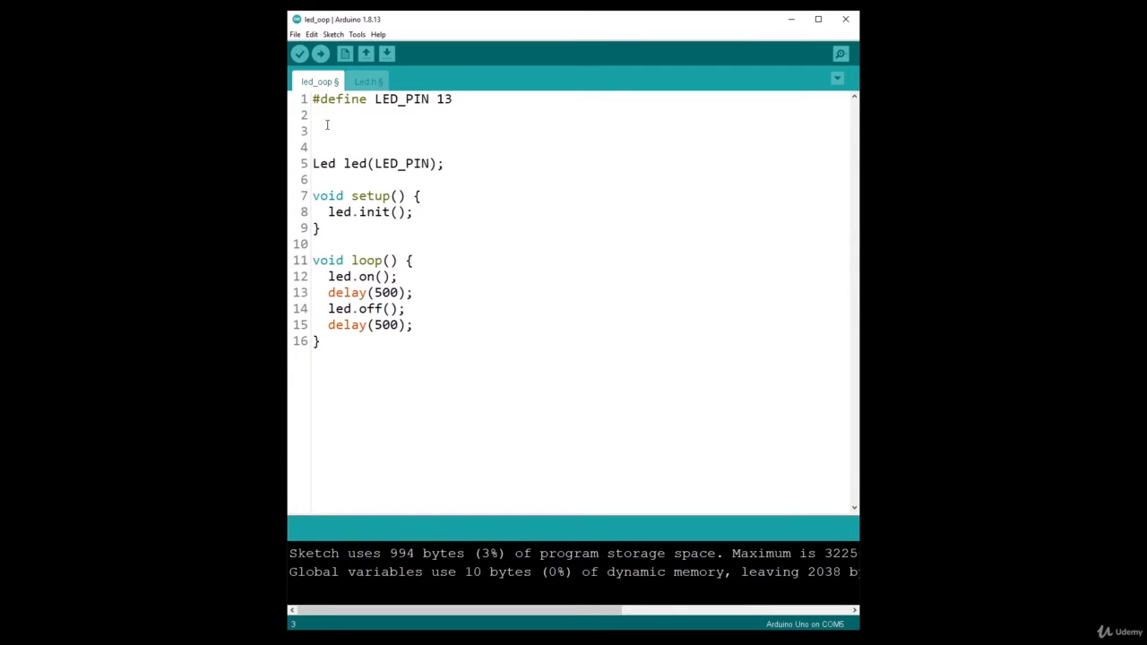
mouse_move(358, 147)
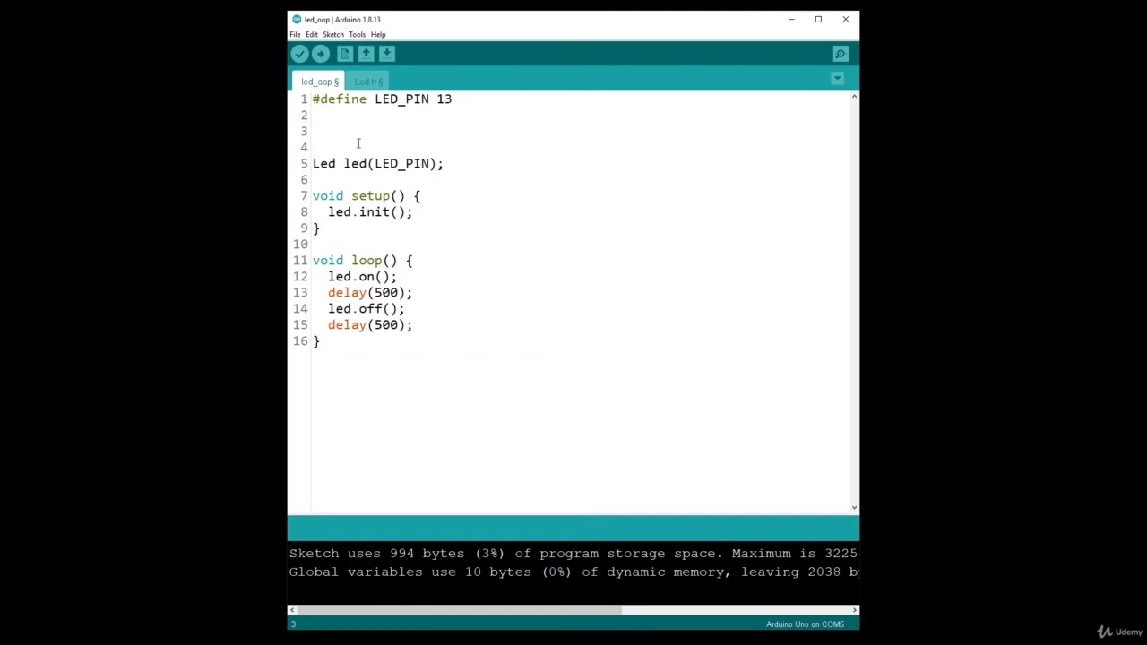
click(368, 81)
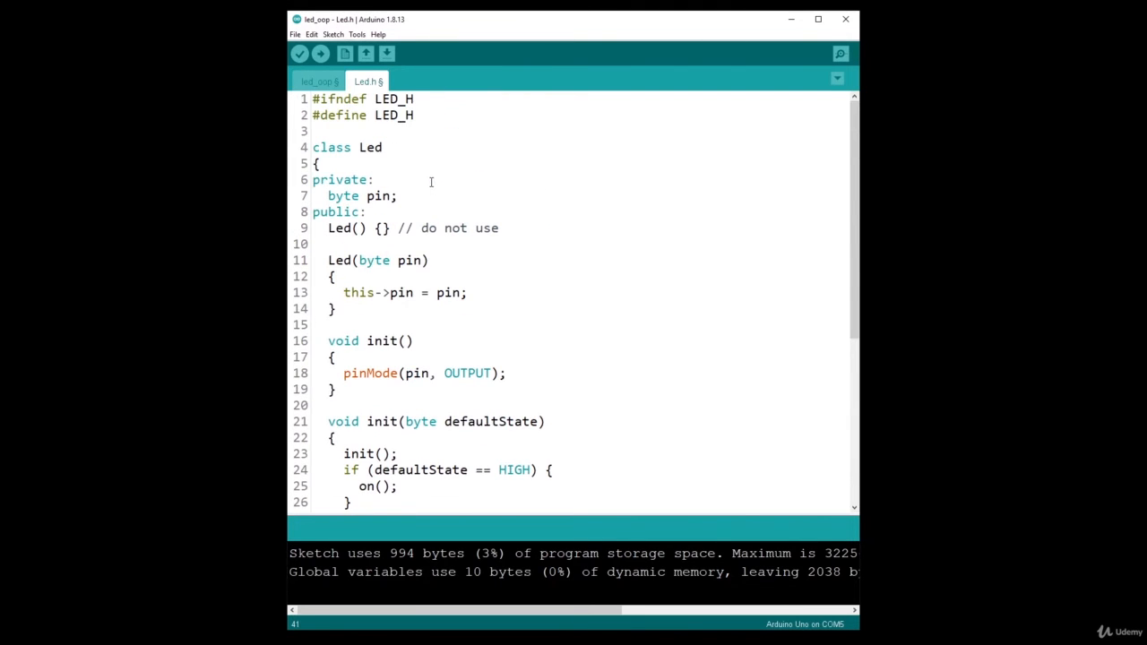
mouse_move(849, 118)
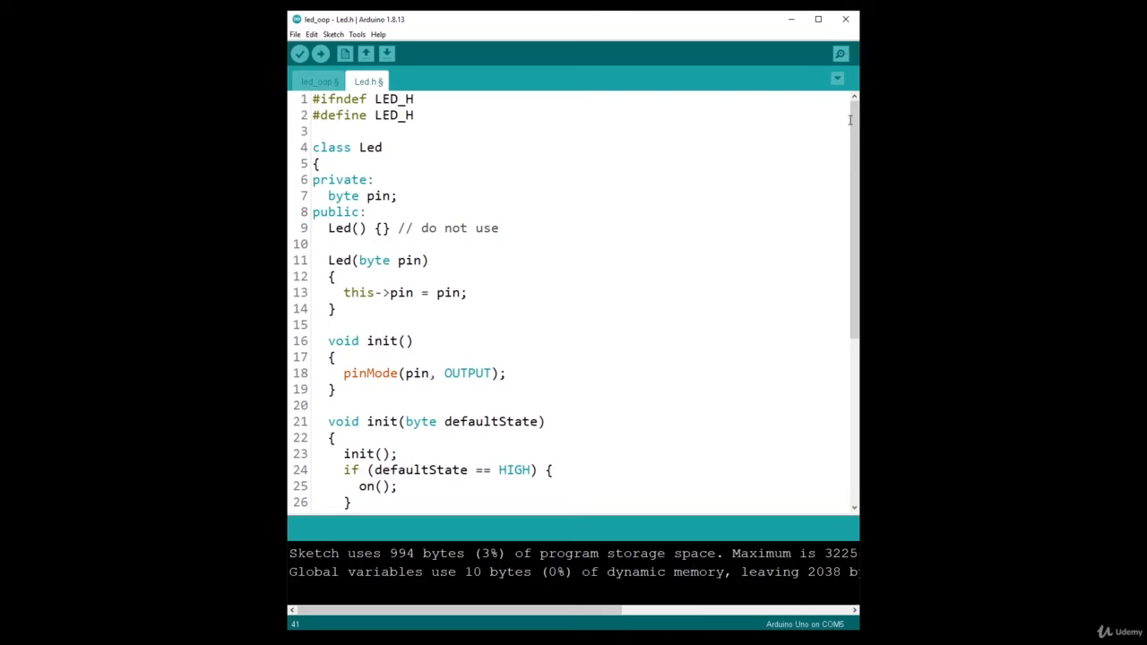
Step: Check Led.h ends with #endif after the class and begin a new directive below #define LED_H
scroll(down, 3)
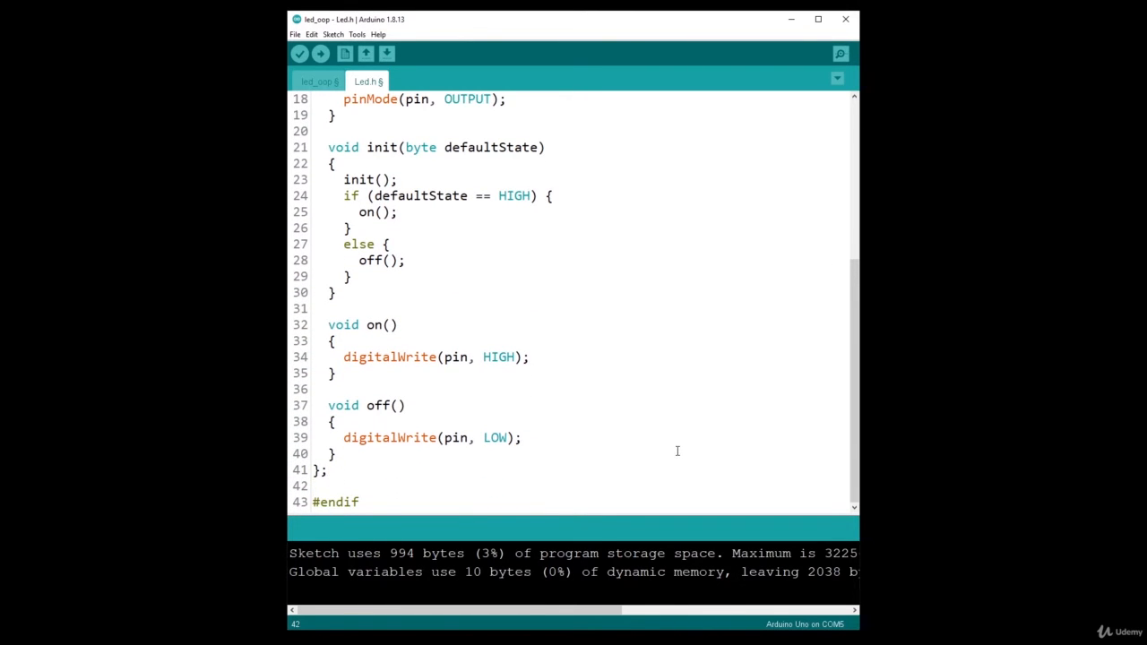
scroll(up, 3)
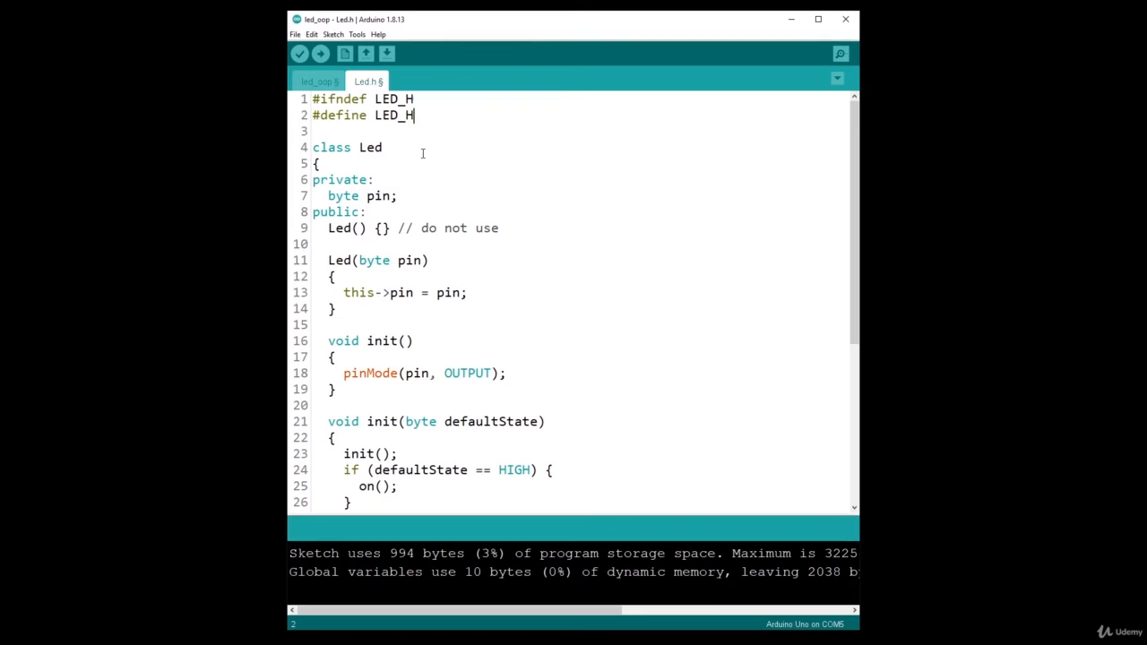
scroll(down, 3)
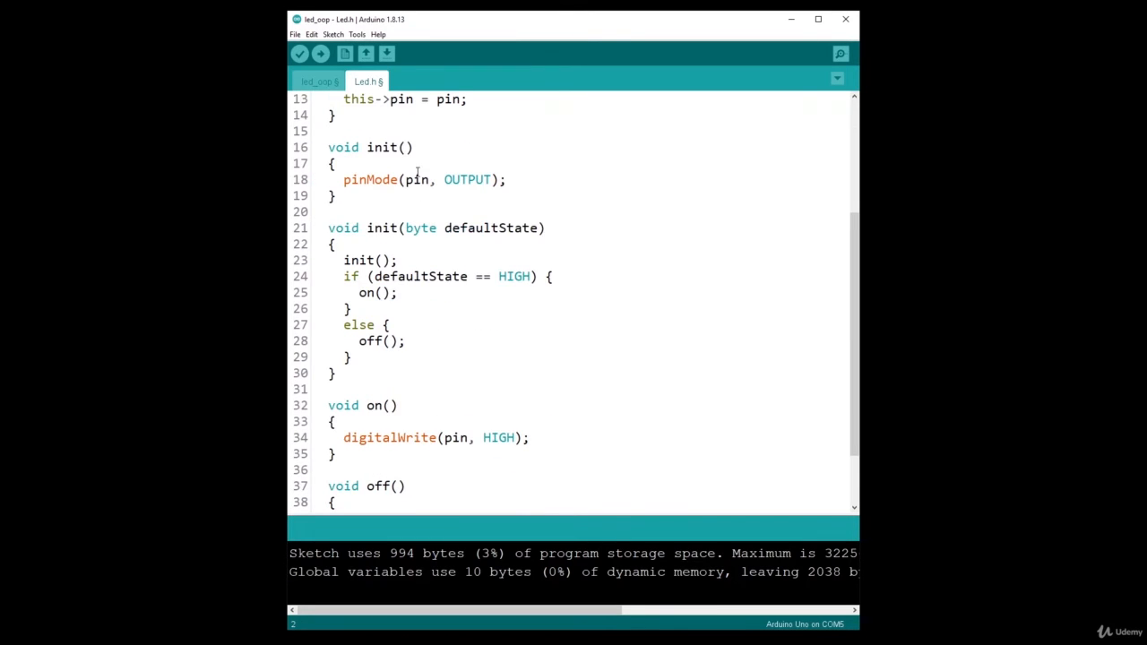
scroll(down, 3)
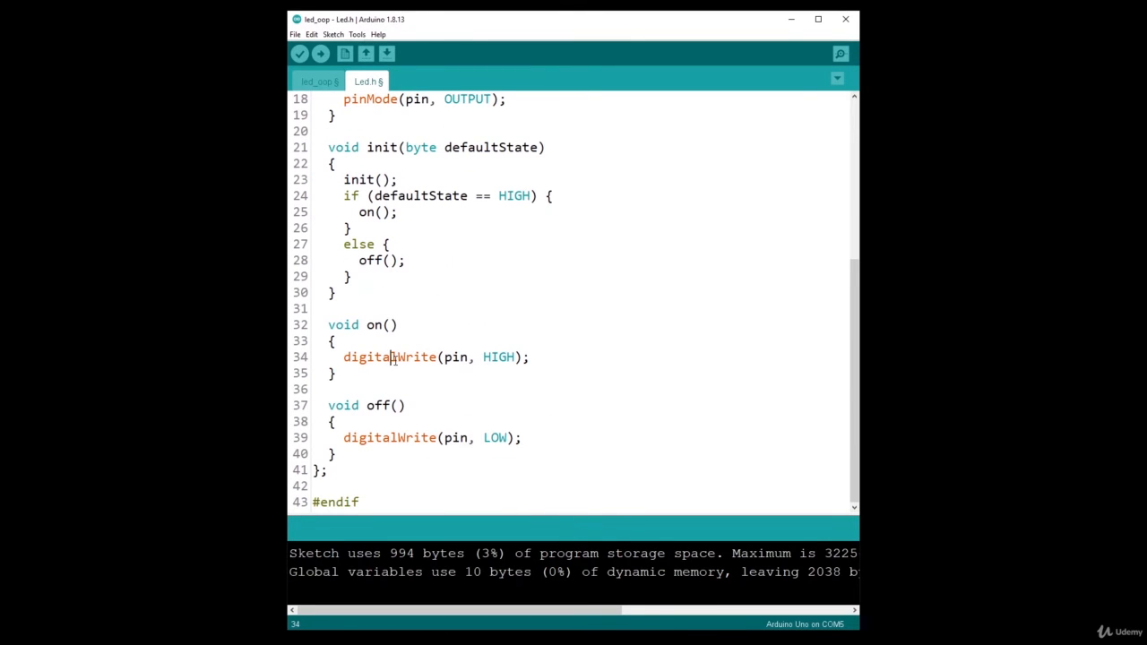
scroll(up, 3)
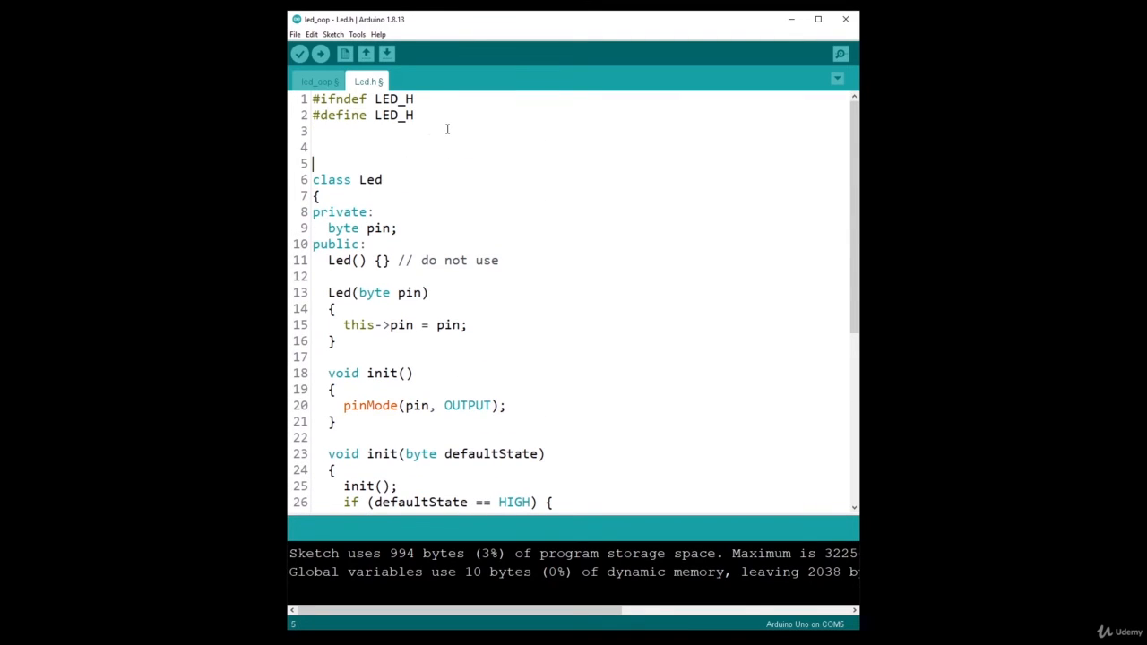
text(#)
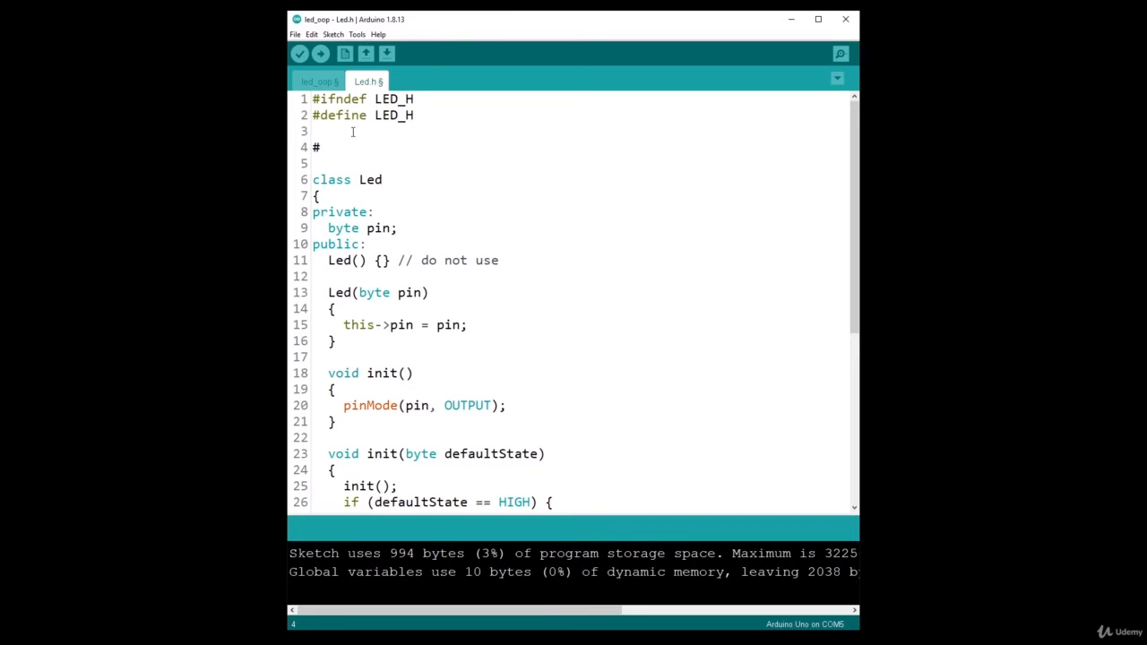
Step: Add #include <Arduino.h> on line 4 of Led.h below the guard definitions
double_click(392, 114)
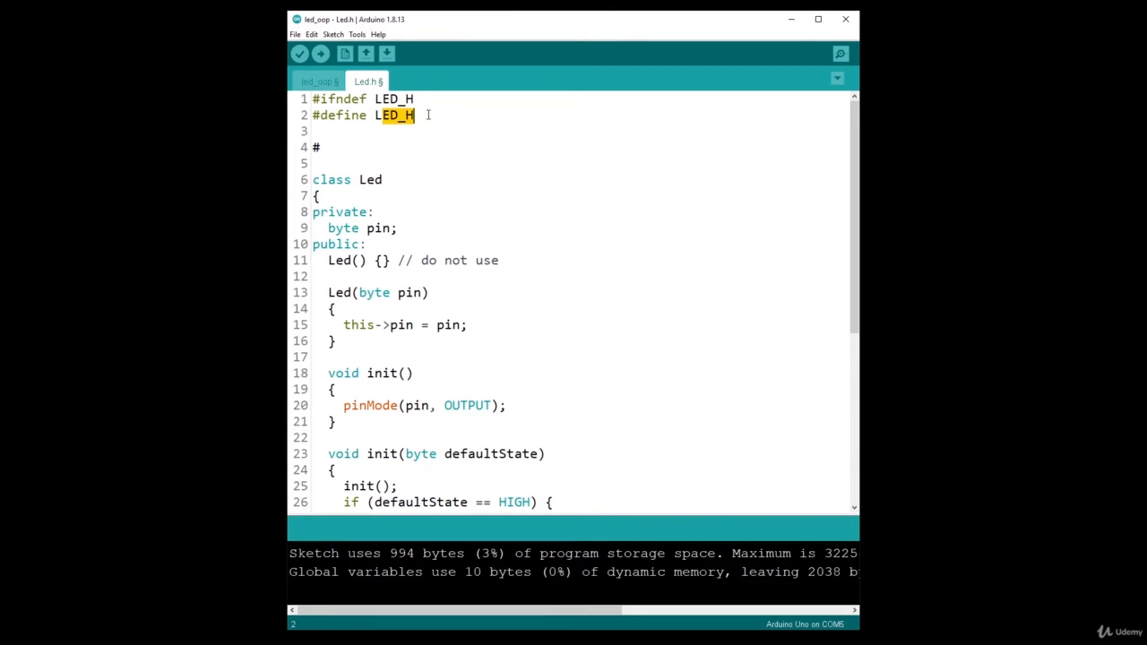
text(in)
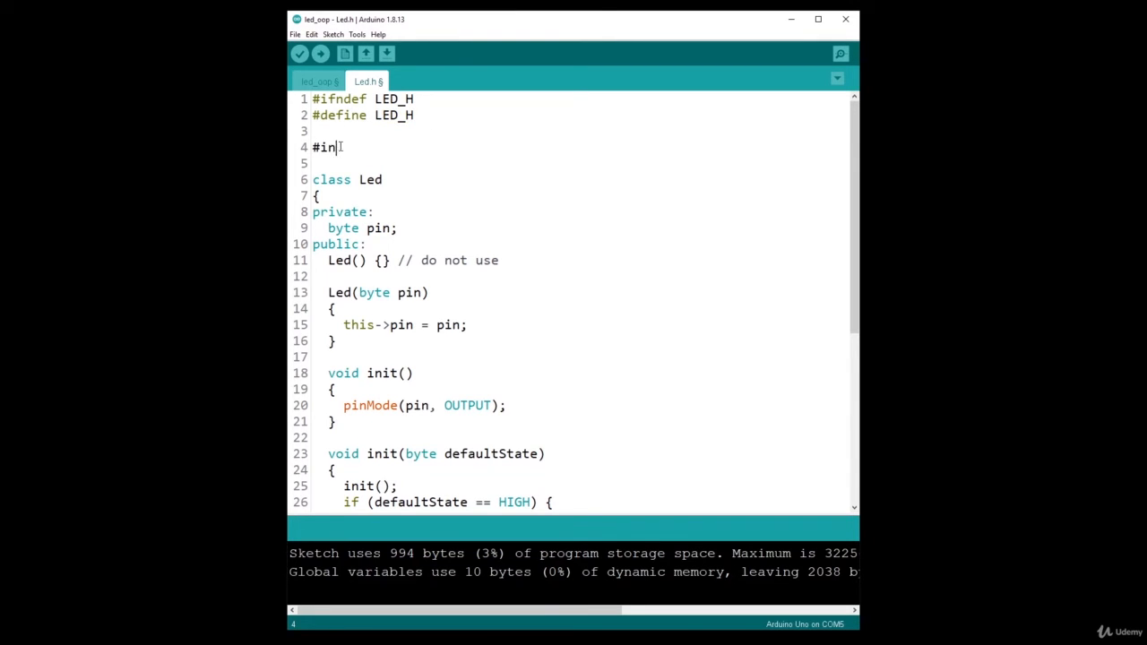
text(clude <)
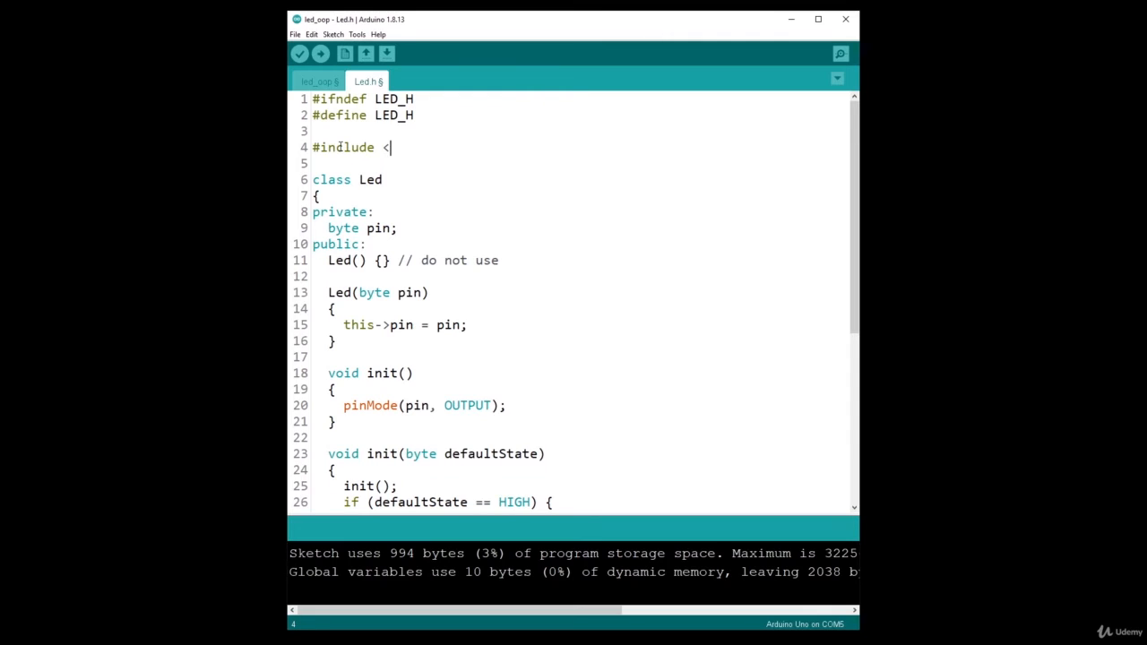
text(Arduin)
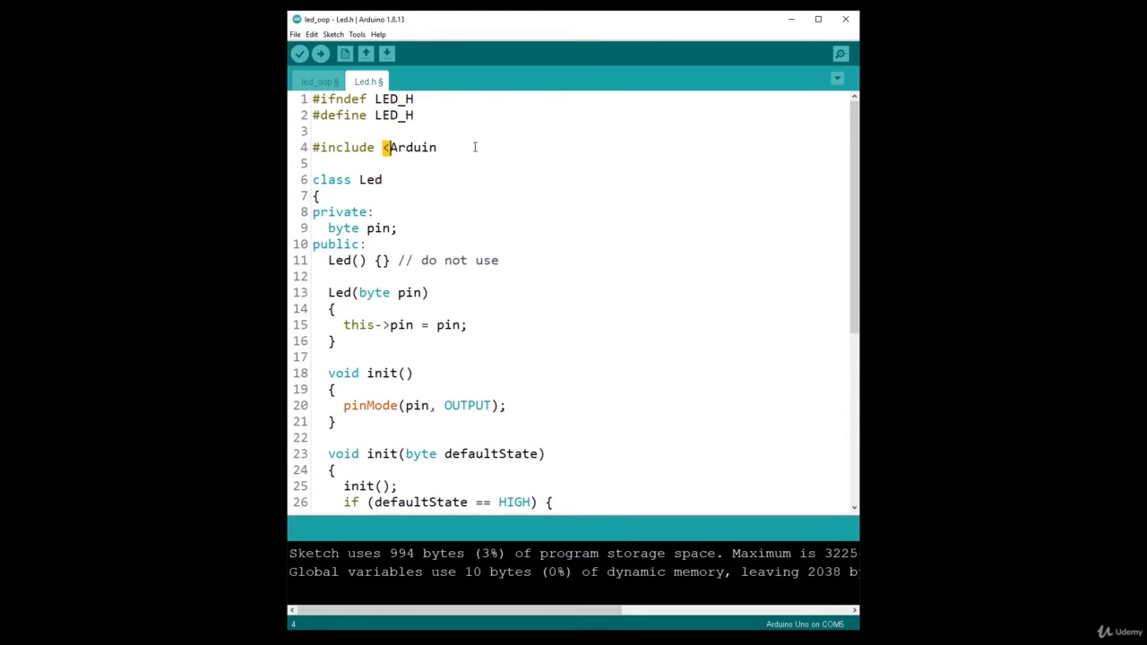
text(.h>)
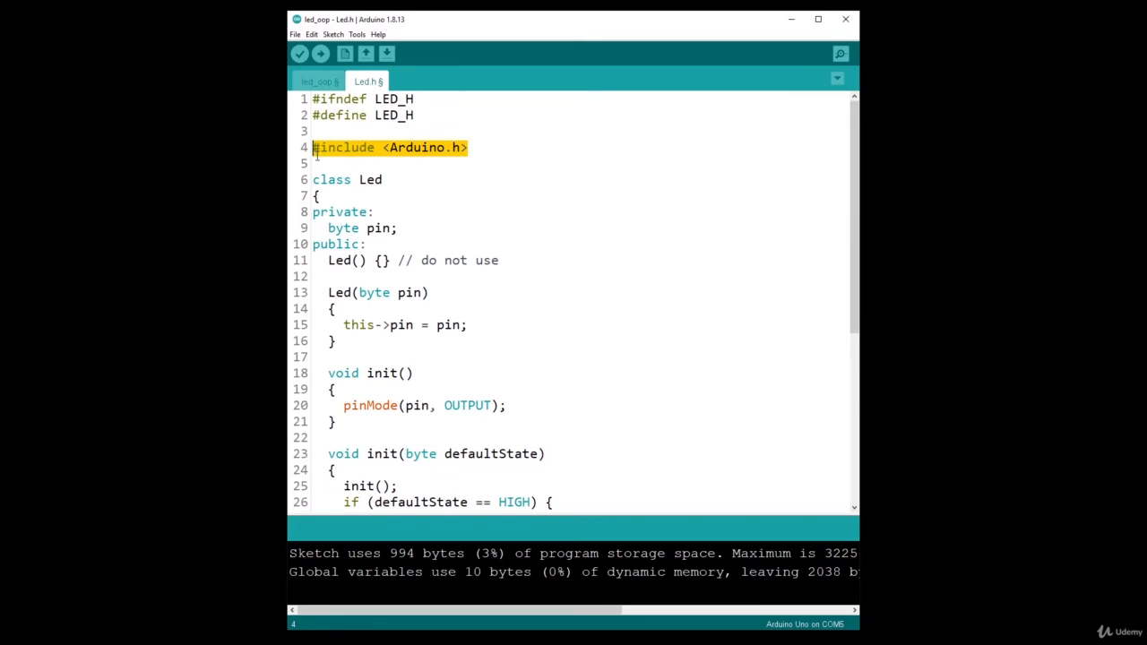
Step: Check the Arduino.h include line and return to the main led_oop sketch
click(350, 161)
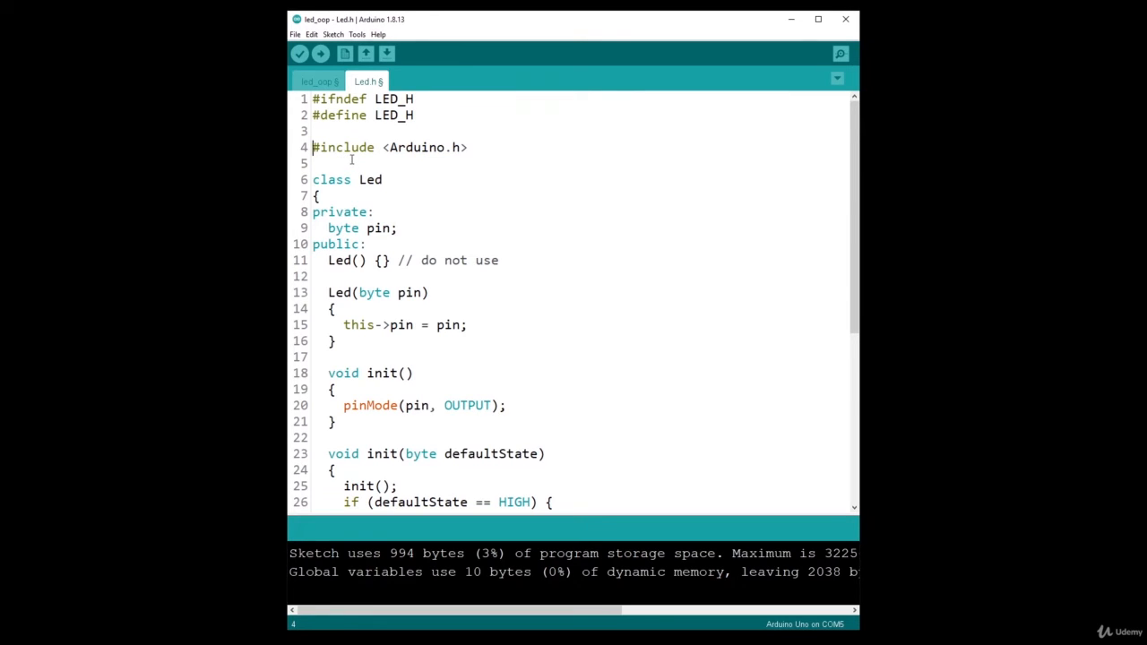
mouse_move(333, 402)
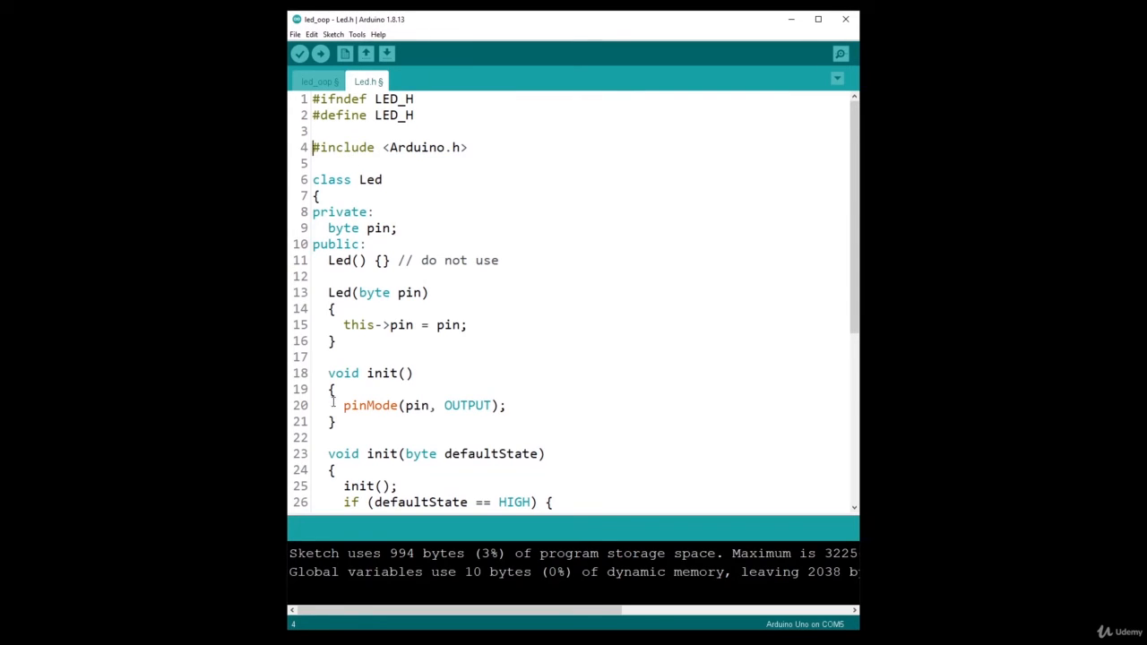
double_click(416, 147)
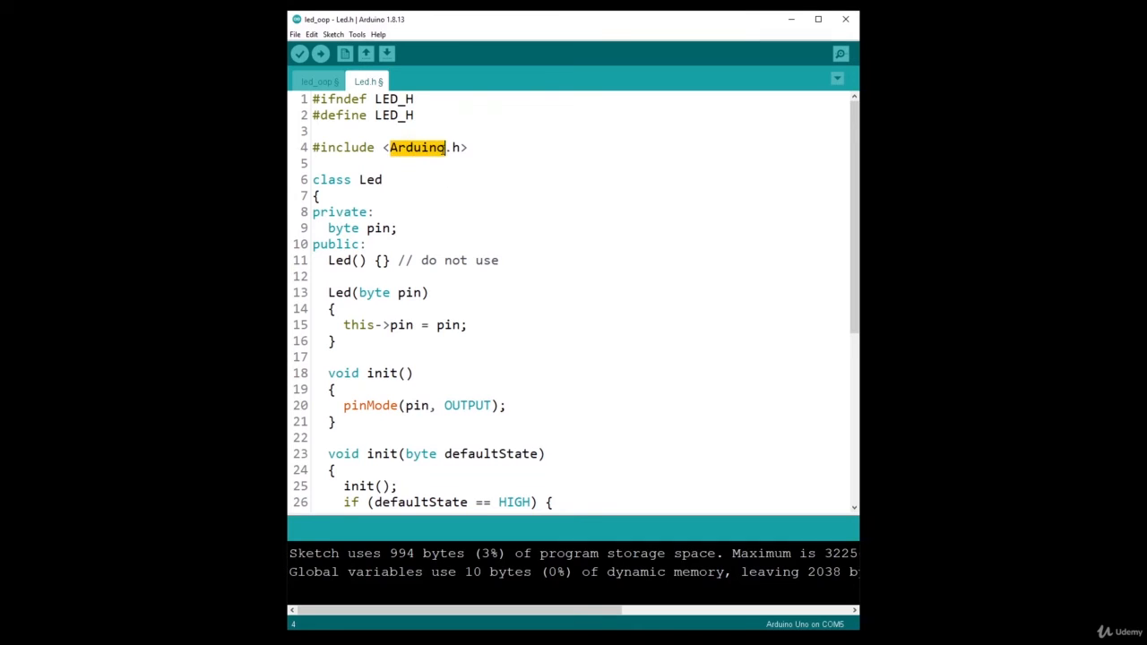
click(459, 146)
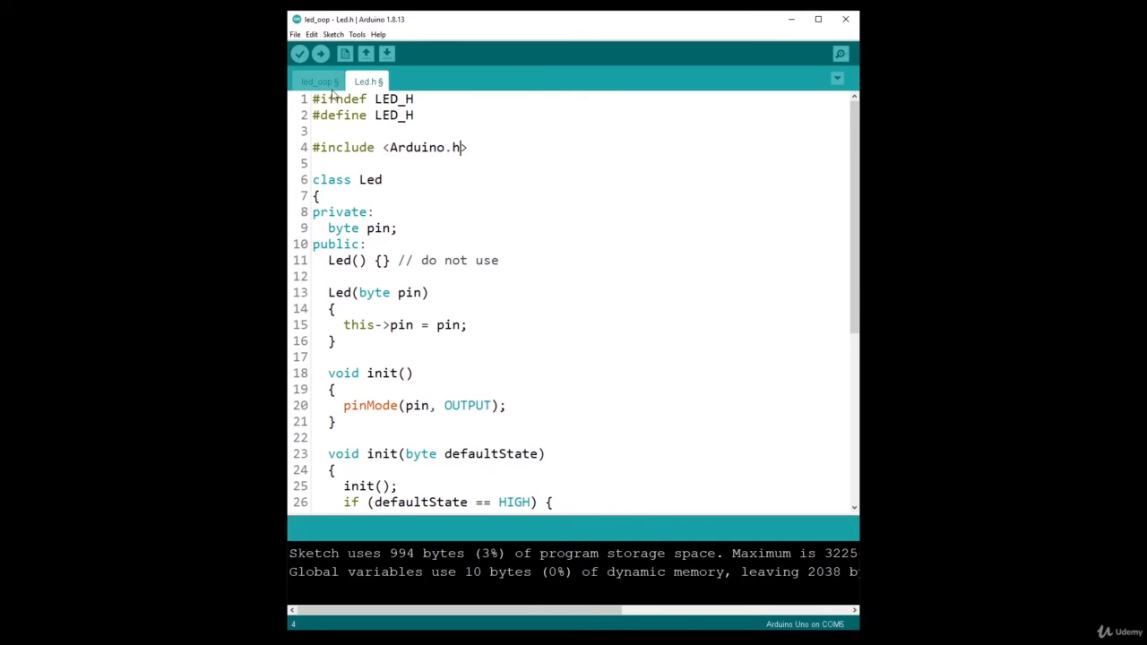
click(319, 81)
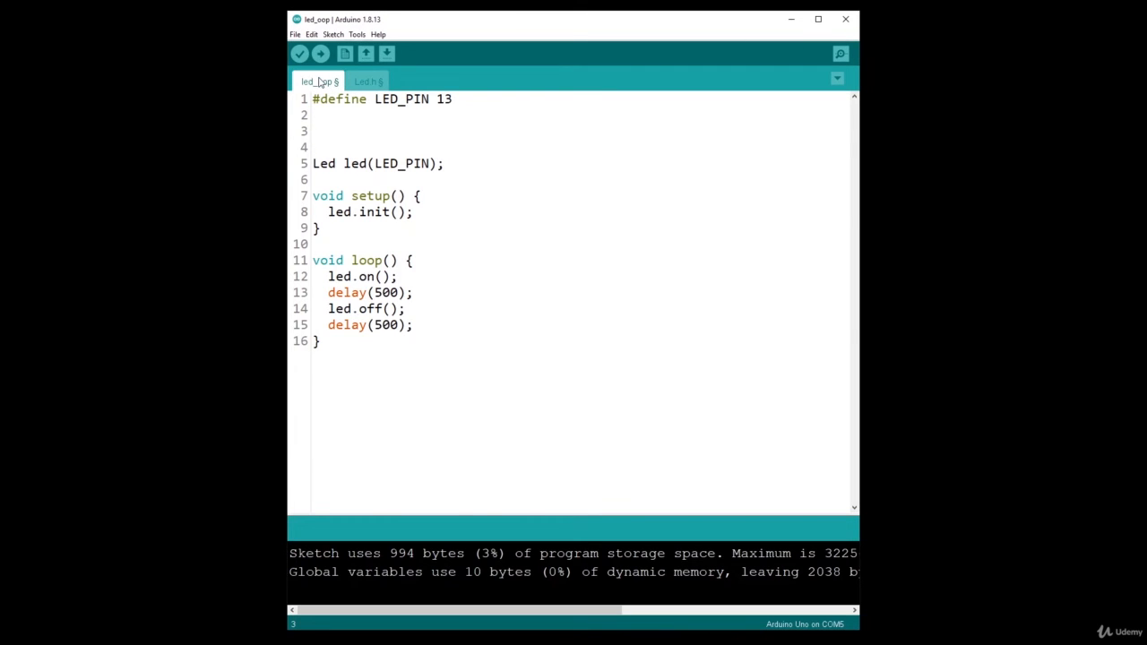
Step: Return to the Led.h tab and start saving the sketch, bringing up the save dialog
click(368, 81)
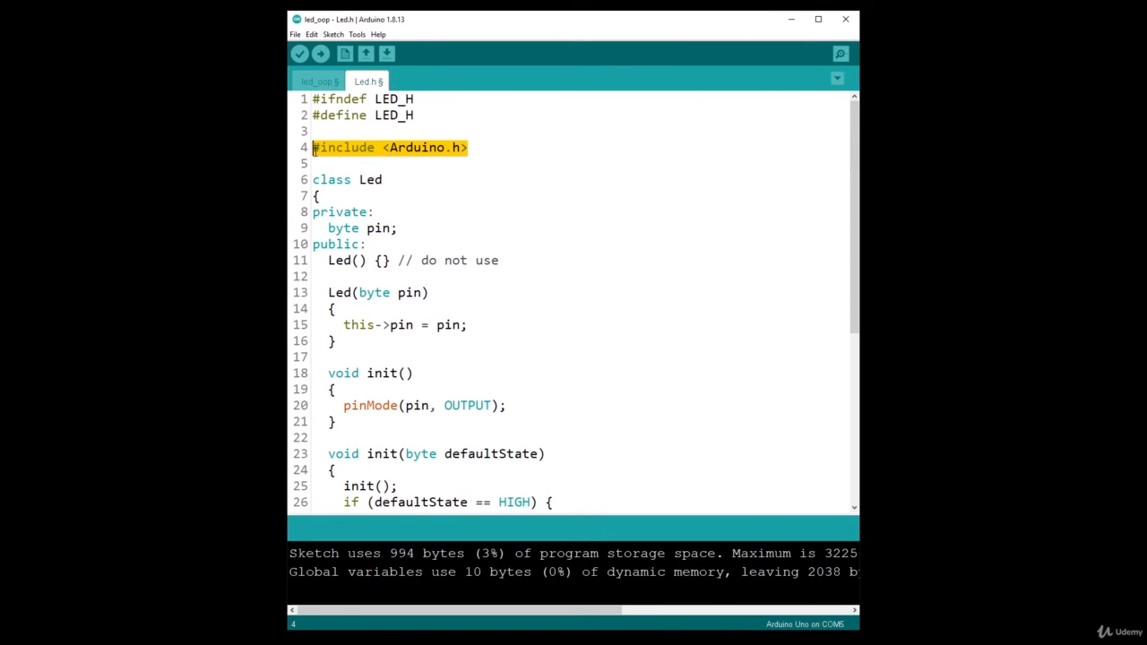
click(473, 147)
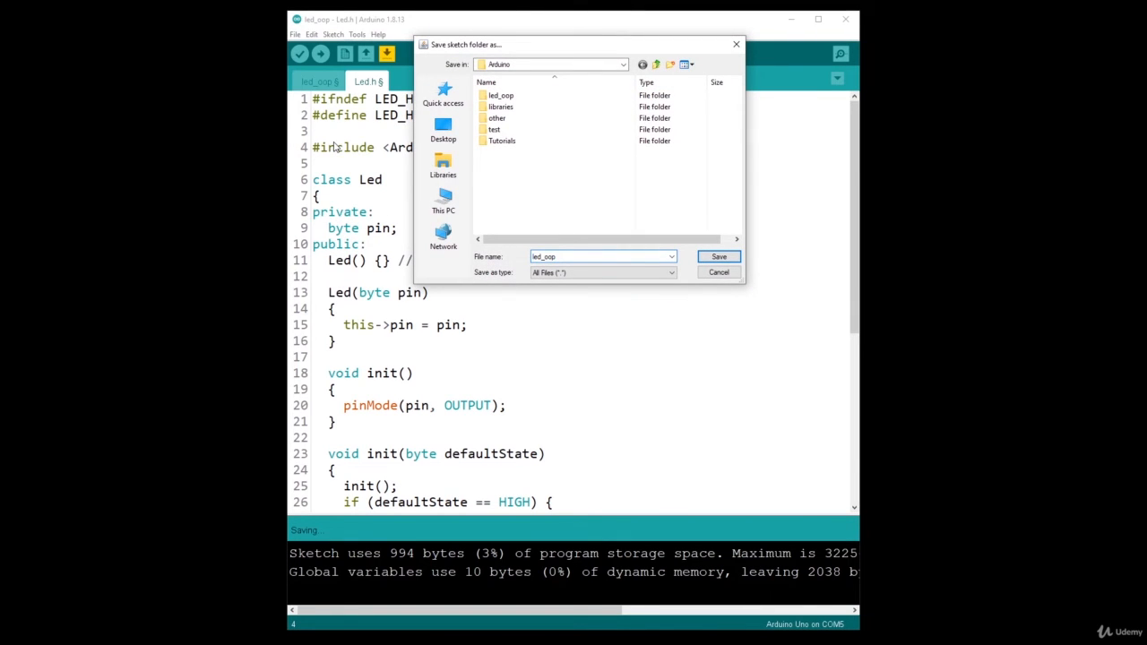
Step: Save the sketch as led_oop_organized and return to the main sketch tab
text(_org)
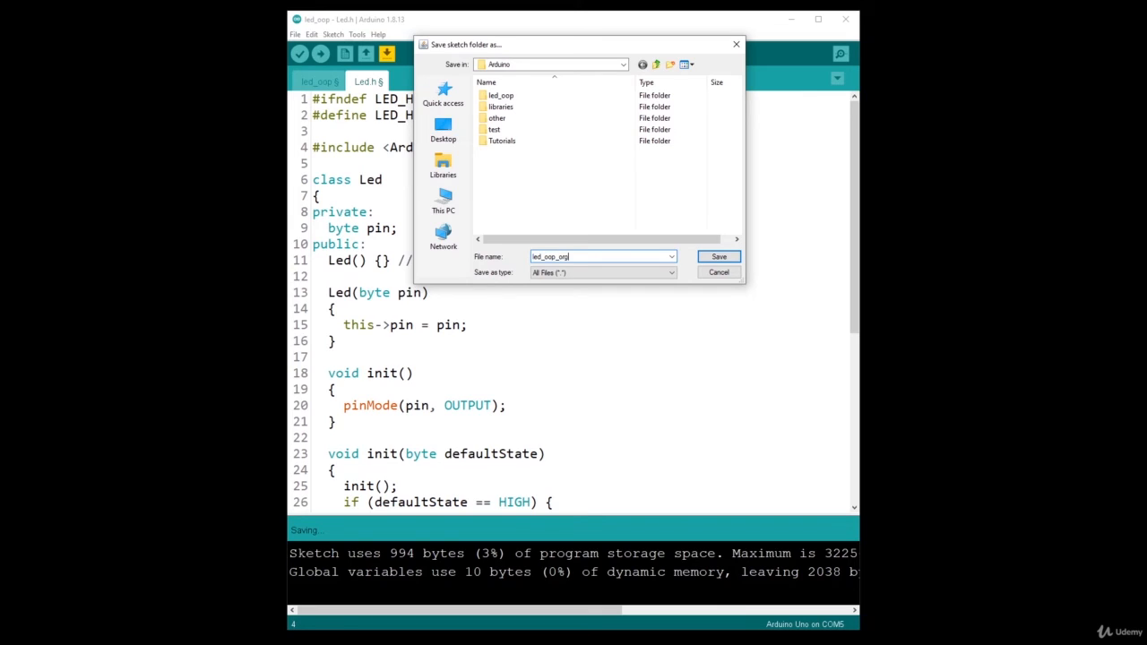
click(718, 257)
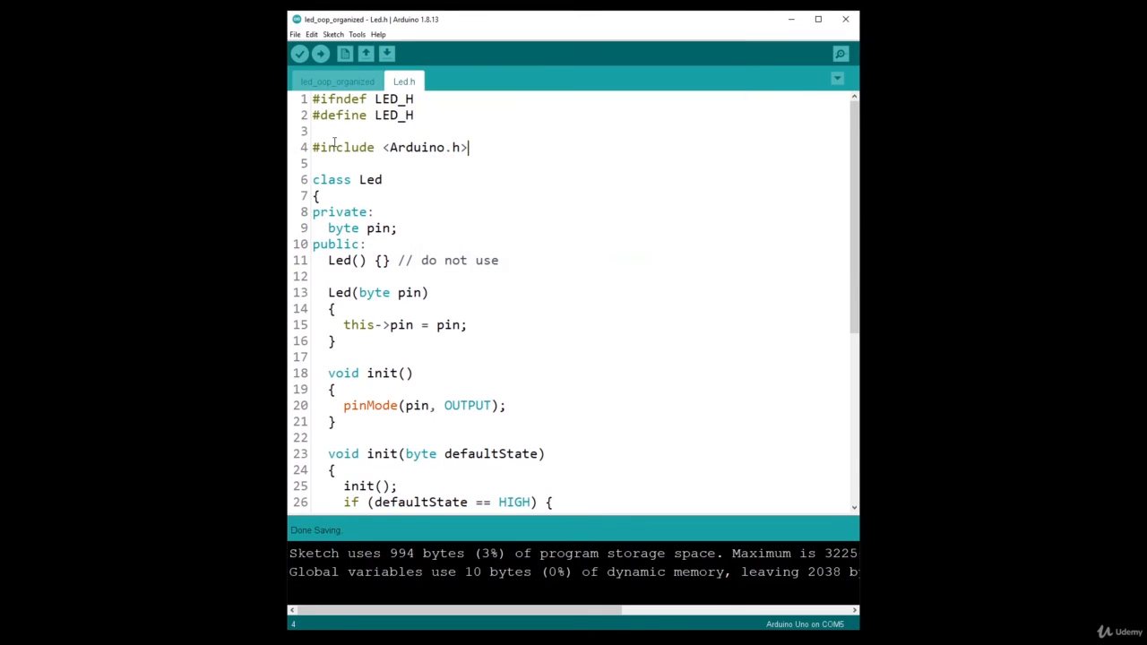
click(337, 82)
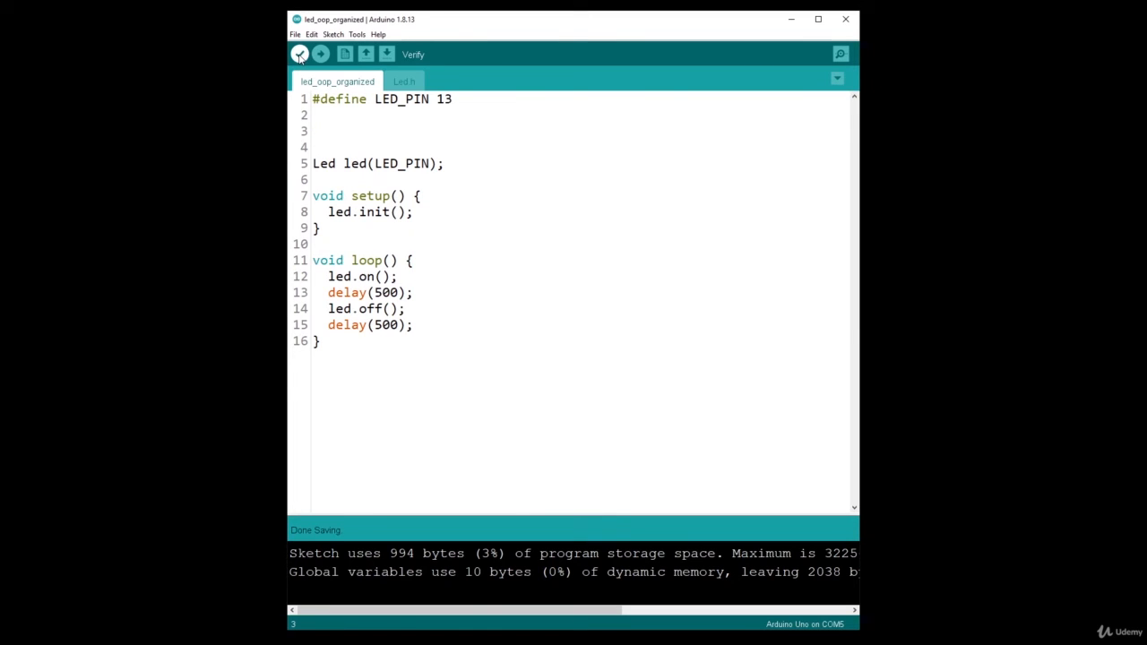
Step: Verify the sketch, getting the 'Led' does not name a type error, and glance at Led.h
click(301, 54)
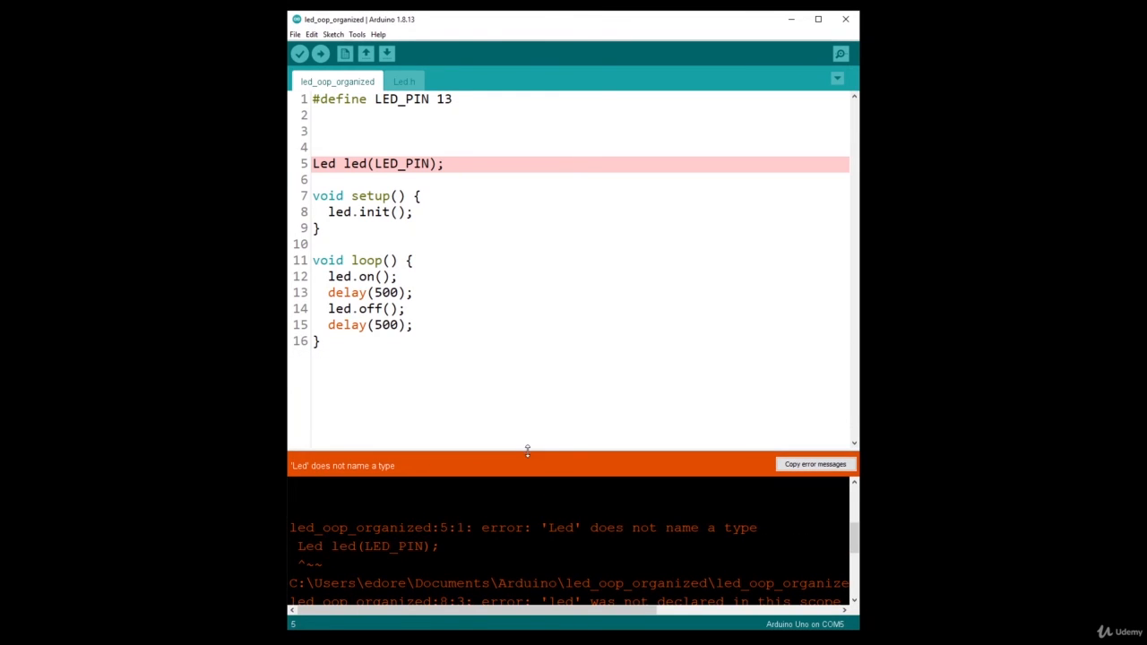
click(403, 81)
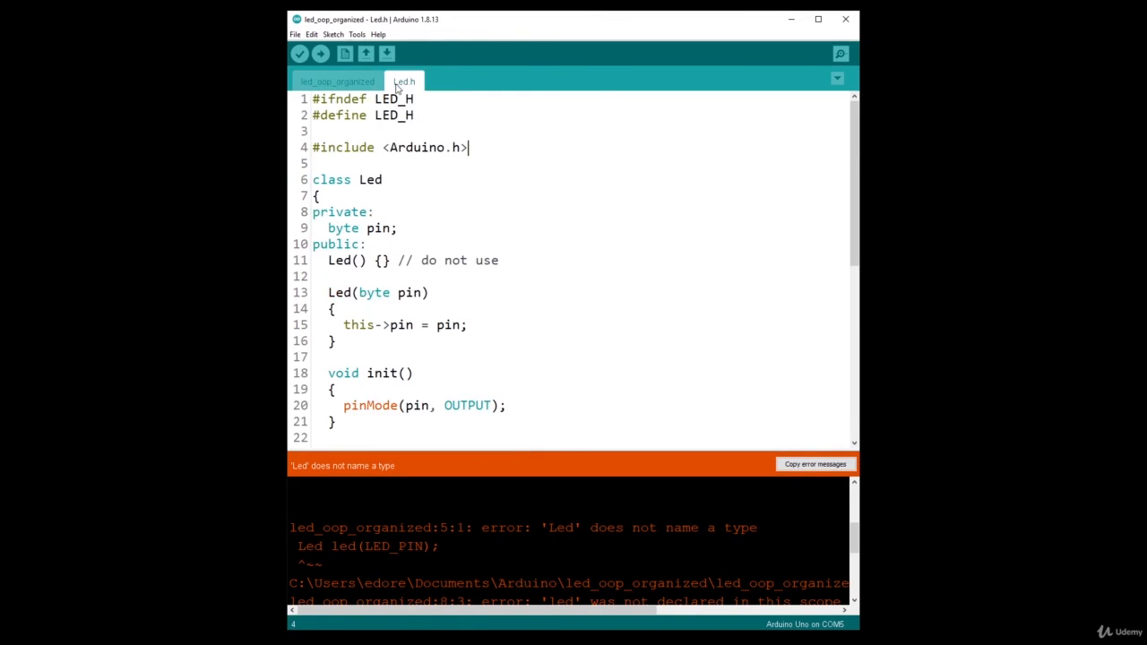
click(337, 81)
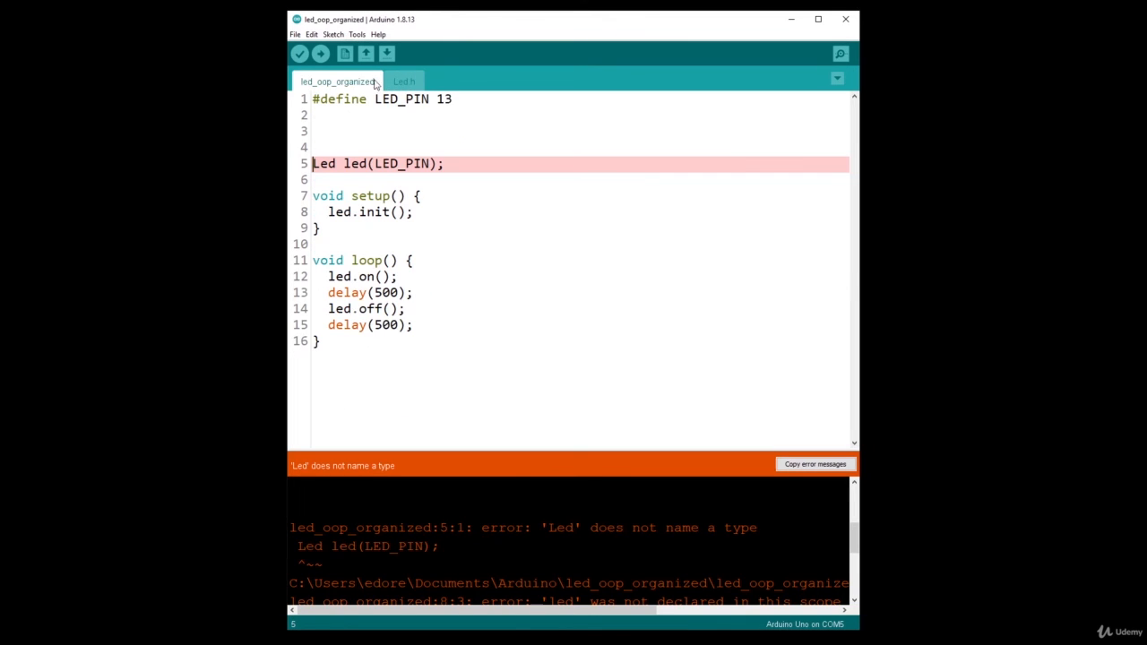
Step: Add #include "Led.h" below the #define LED_PIN 13 line in the main sketch
click(347, 115)
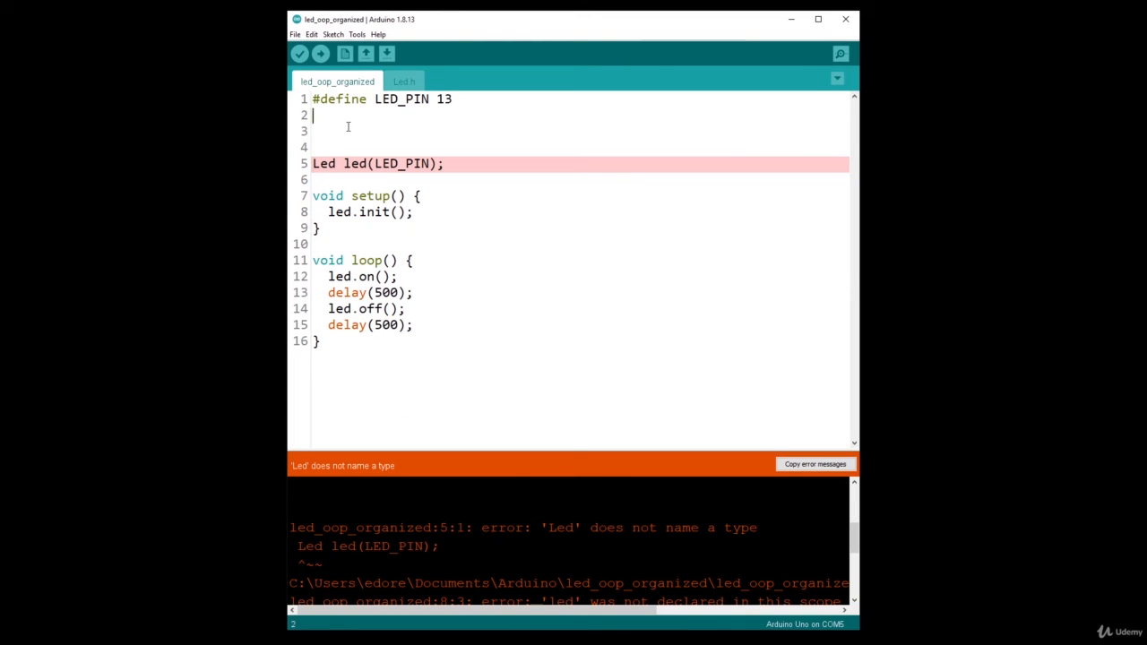
text(#)
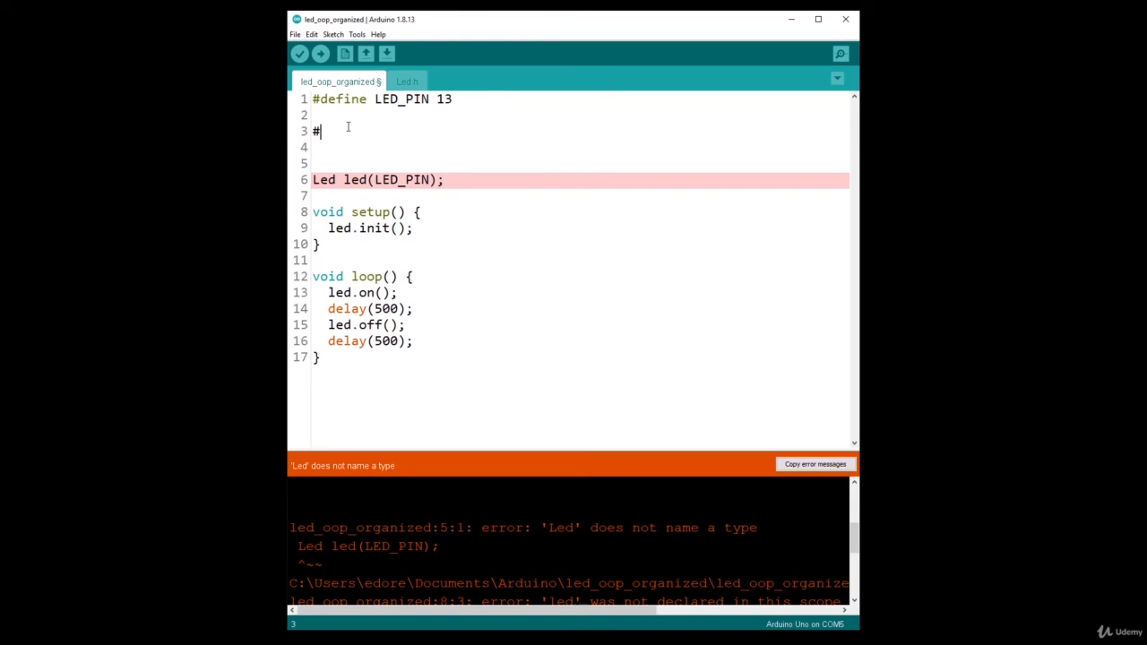
text(include)
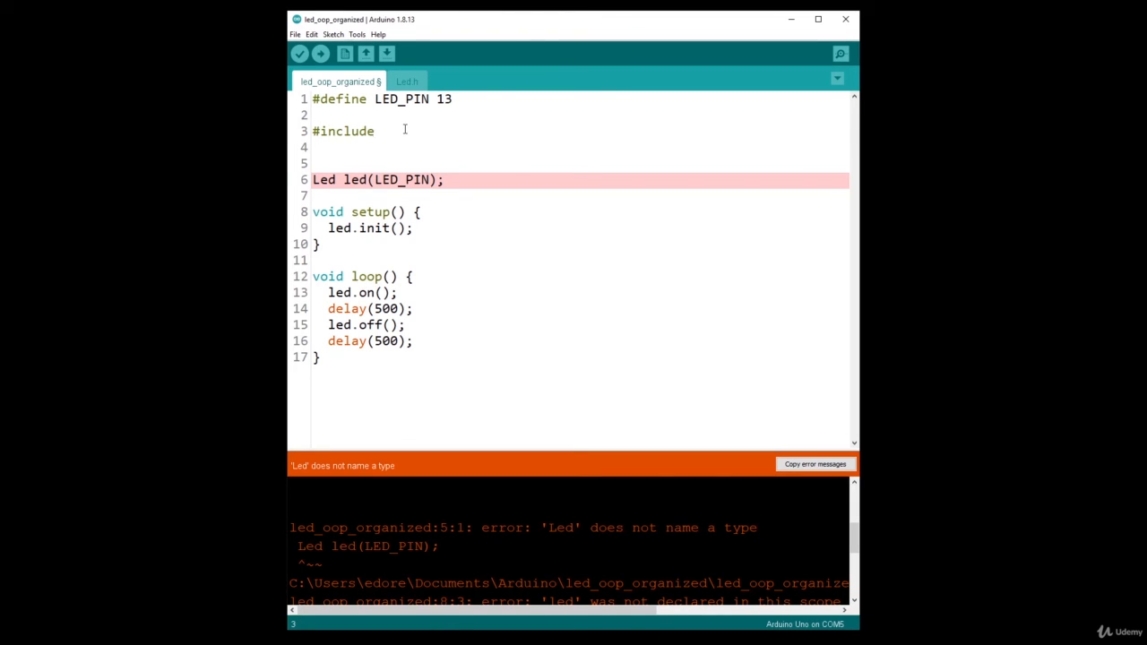
text(")
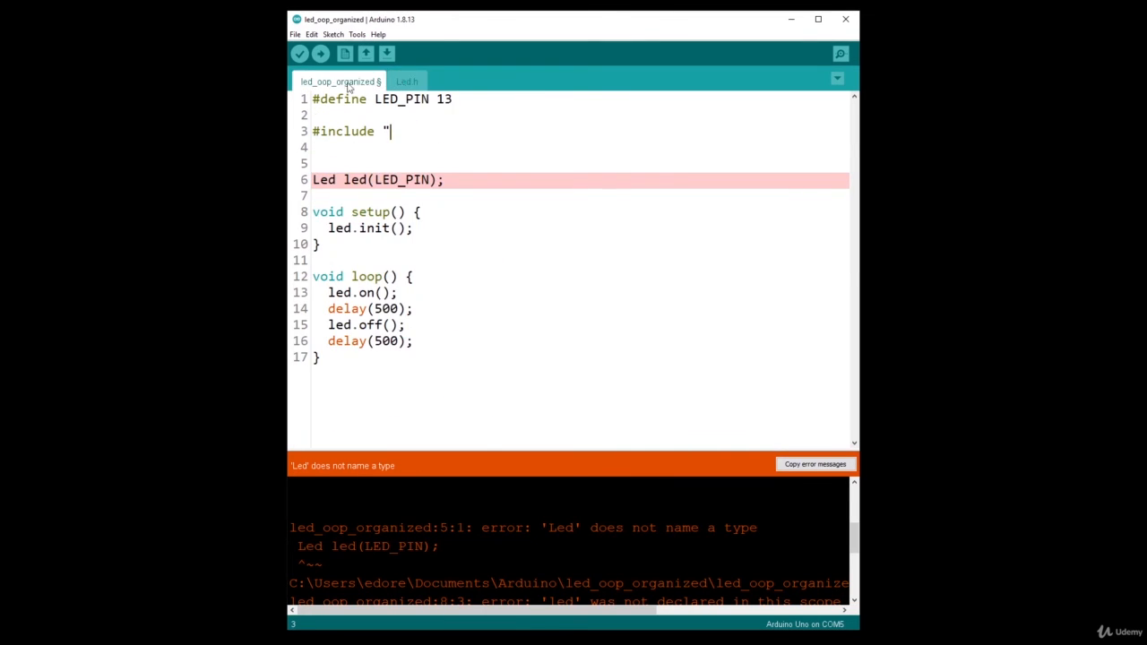
text(L)
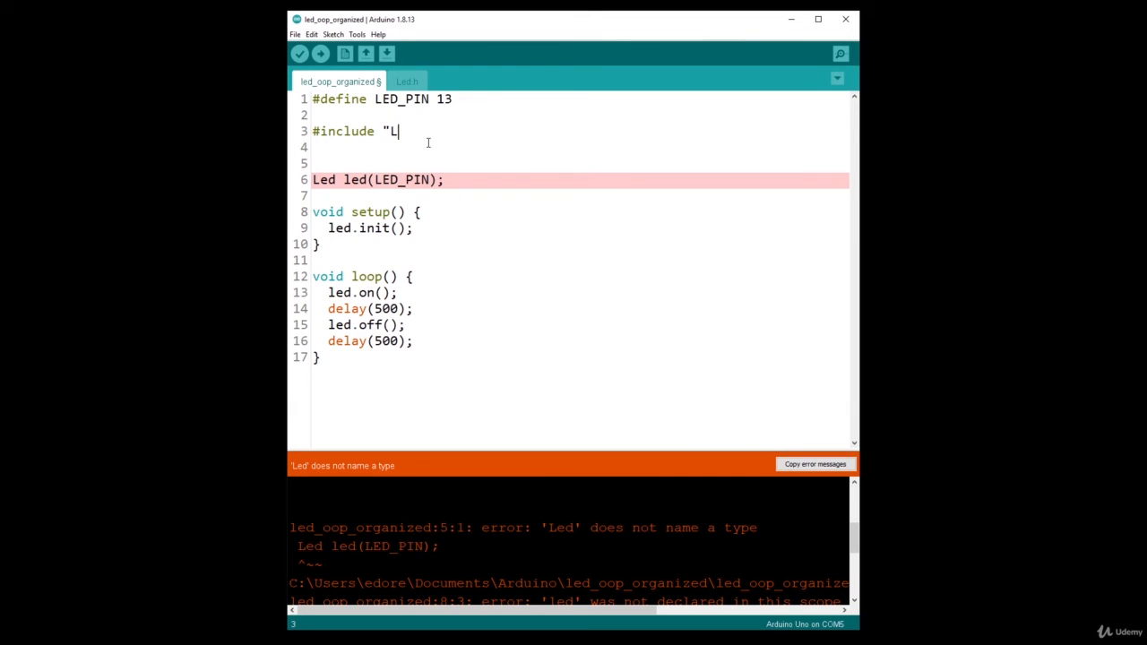
text(ed.h")
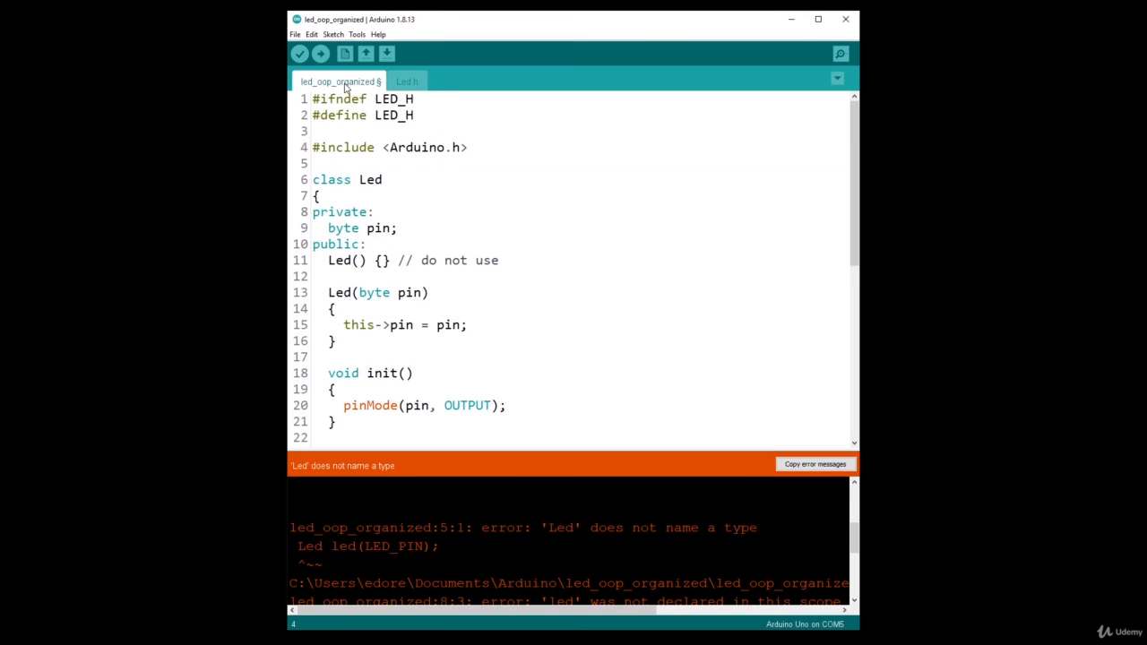
Step: Check the Led.h tab name against the new include and return to the main sketch
click(338, 82)
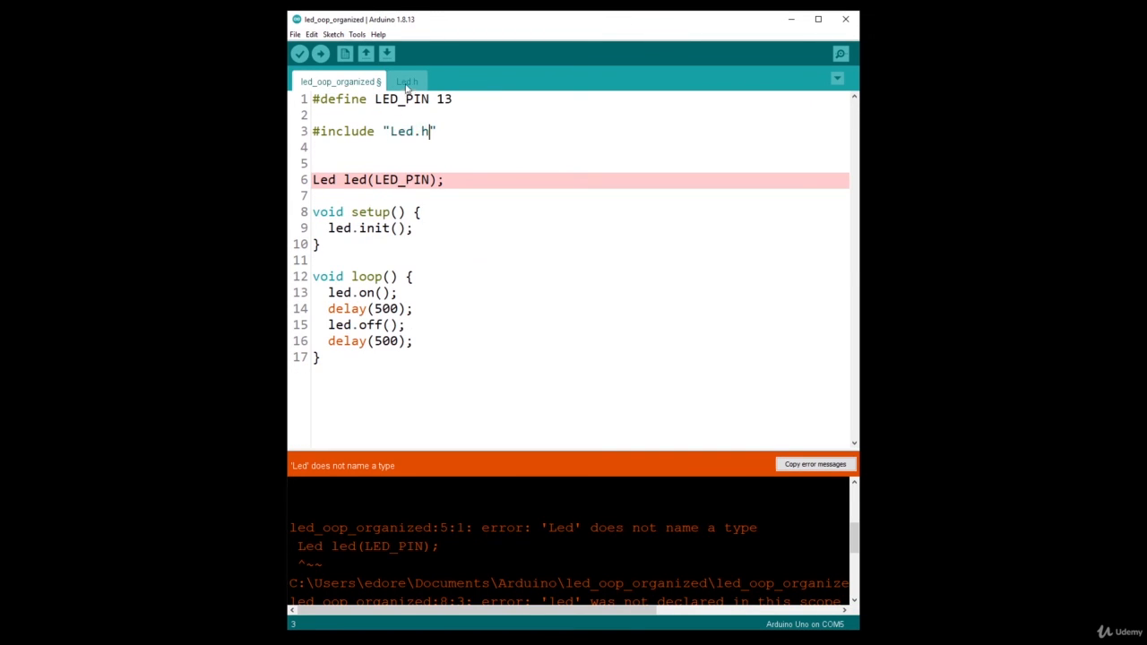
click(405, 80)
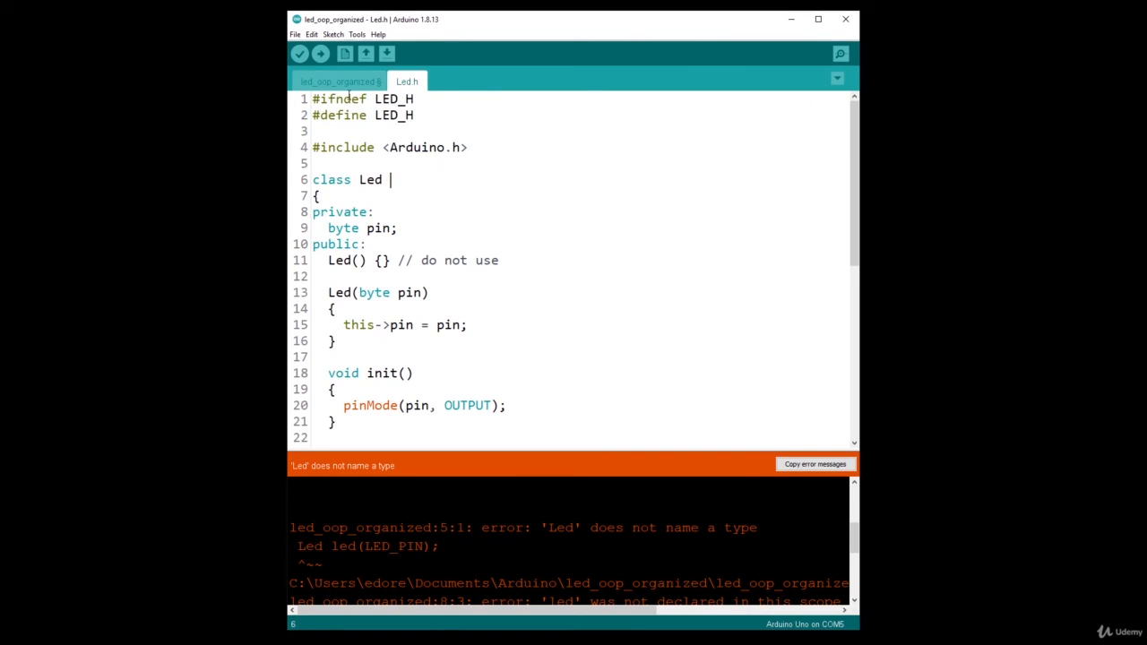
click(338, 80)
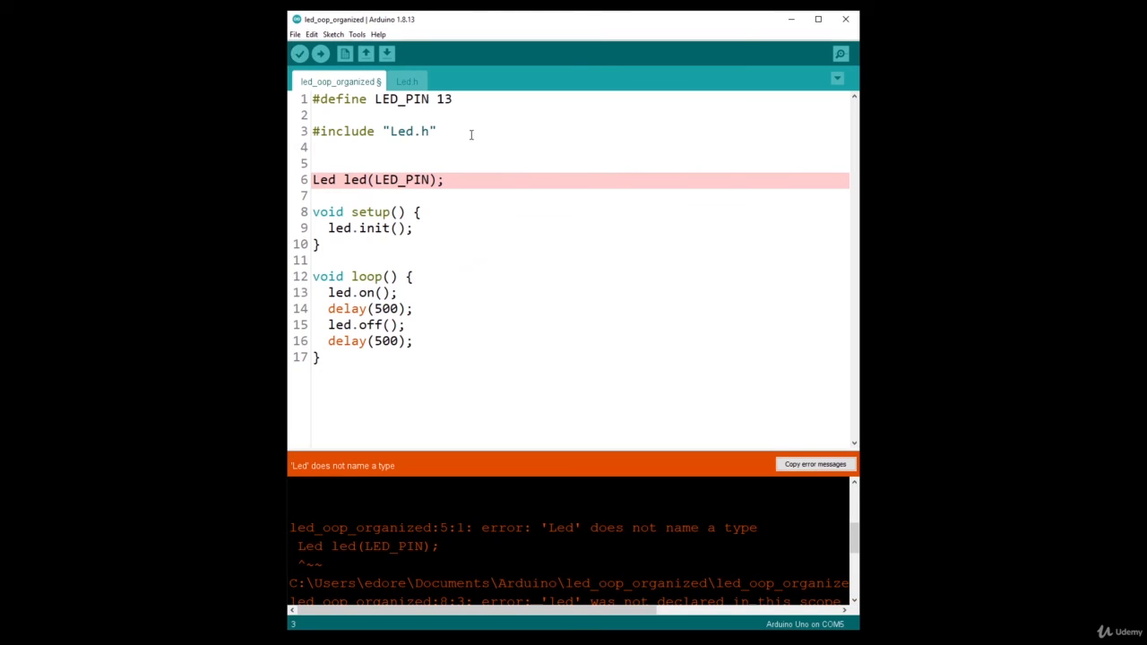
double_click(342, 133)
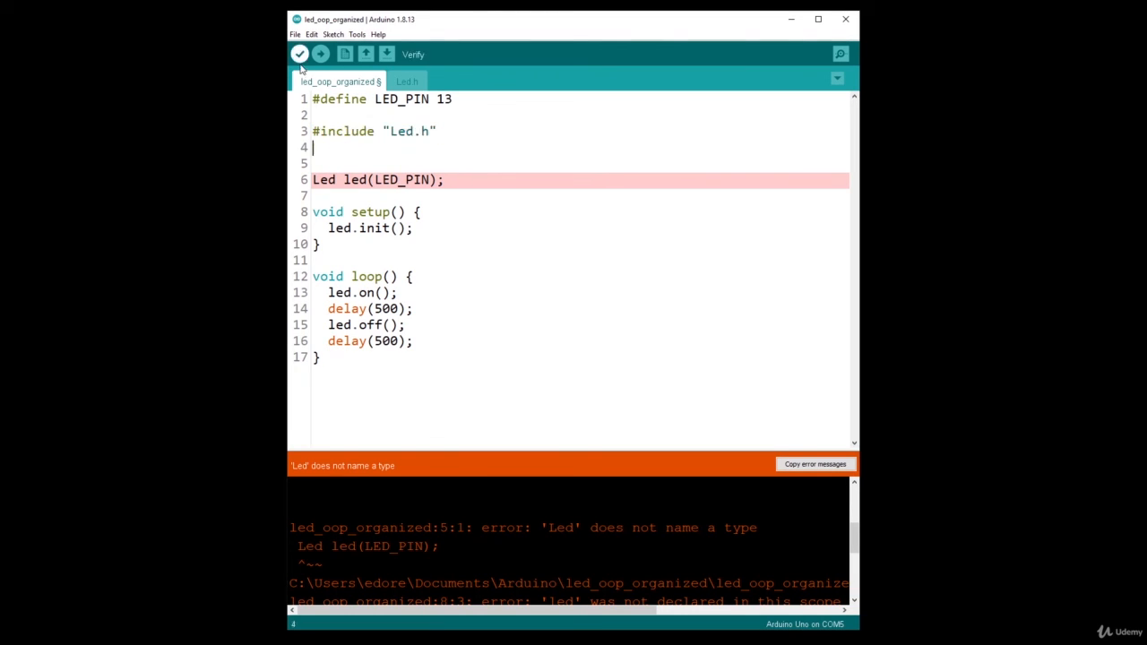
Step: Verify the sketch compiles (994 bytes), tidy the blank line after the include, and return to Led.h
click(300, 54)
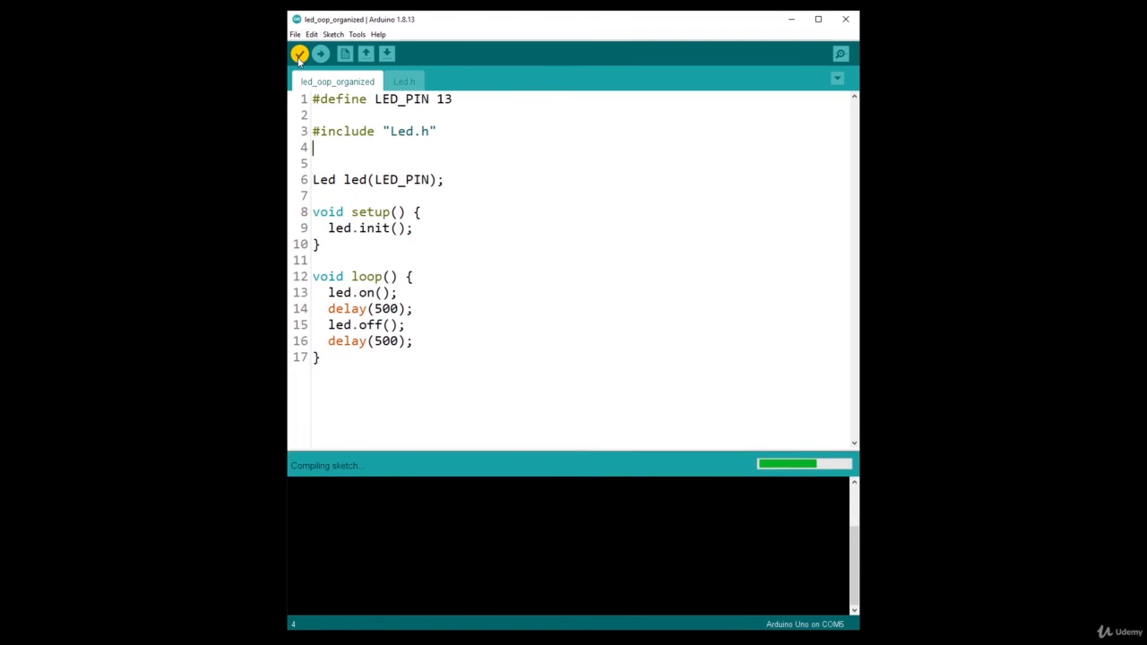
click(299, 54)
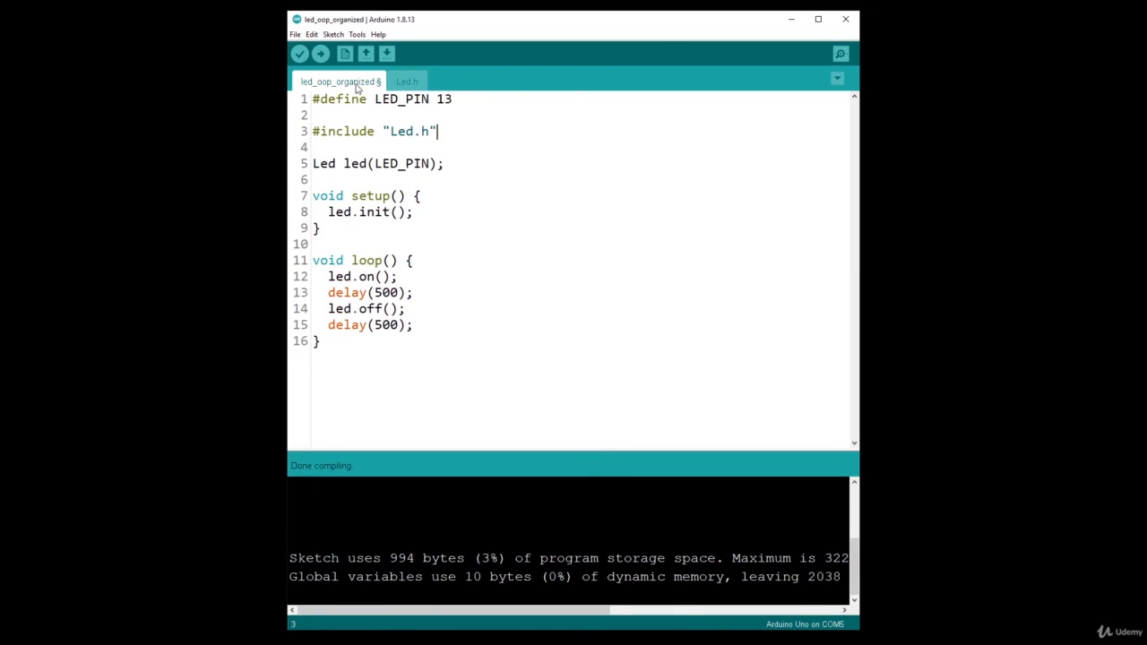
mouse_move(481, 357)
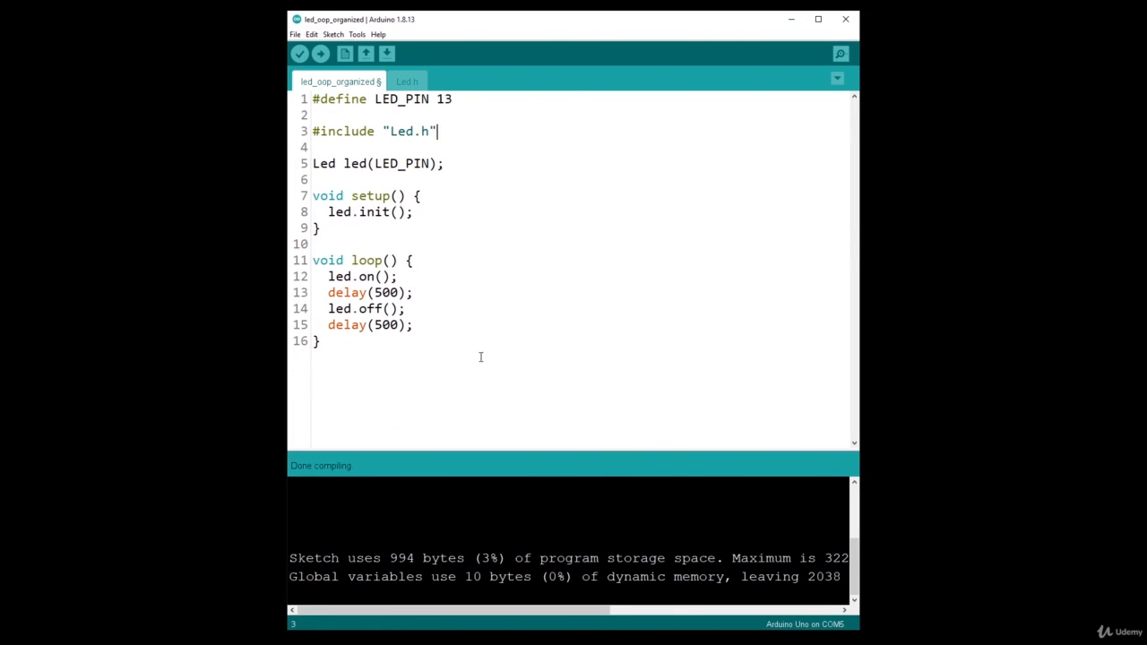
click(448, 147)
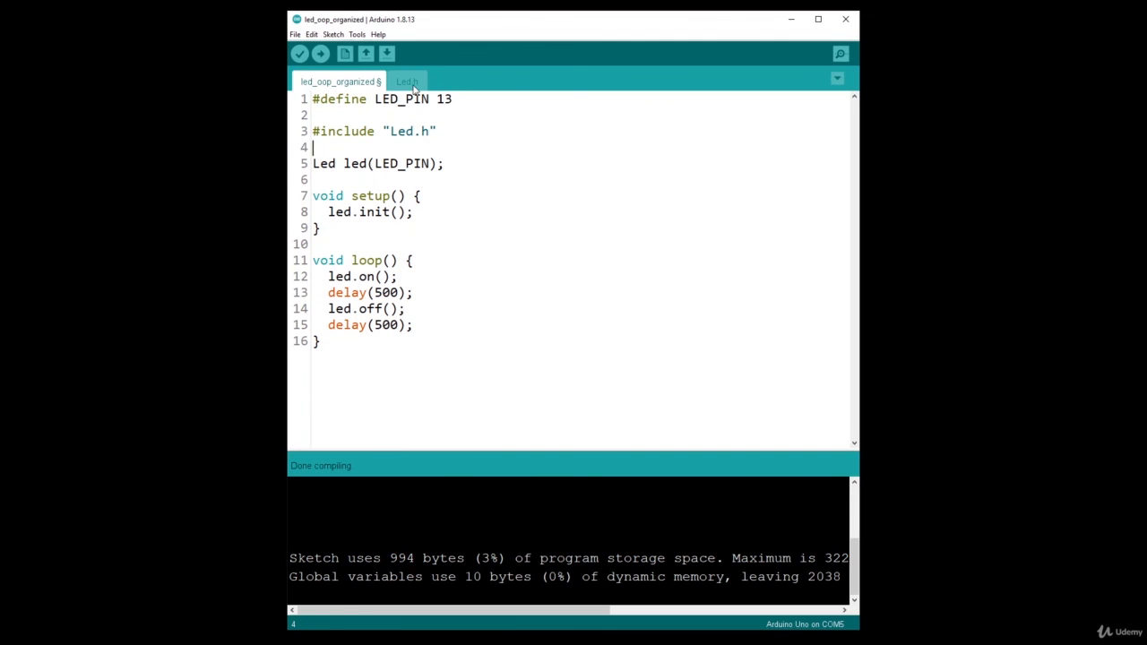
click(407, 81)
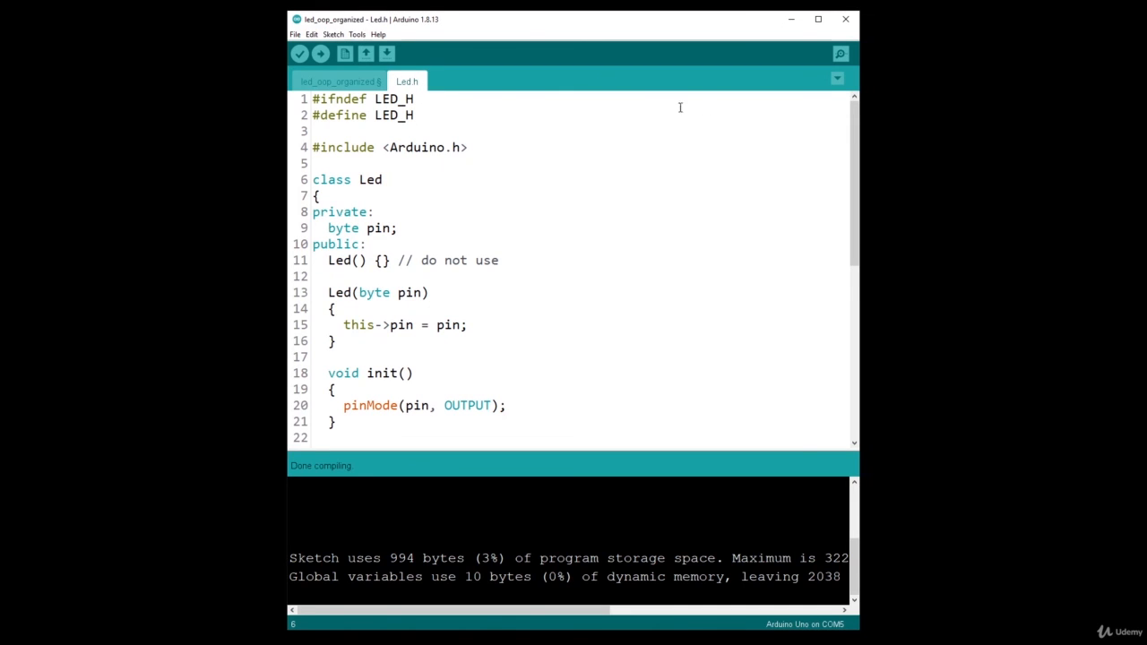
Step: Show the tab actions list with New Tab, Rename and Delete
click(835, 79)
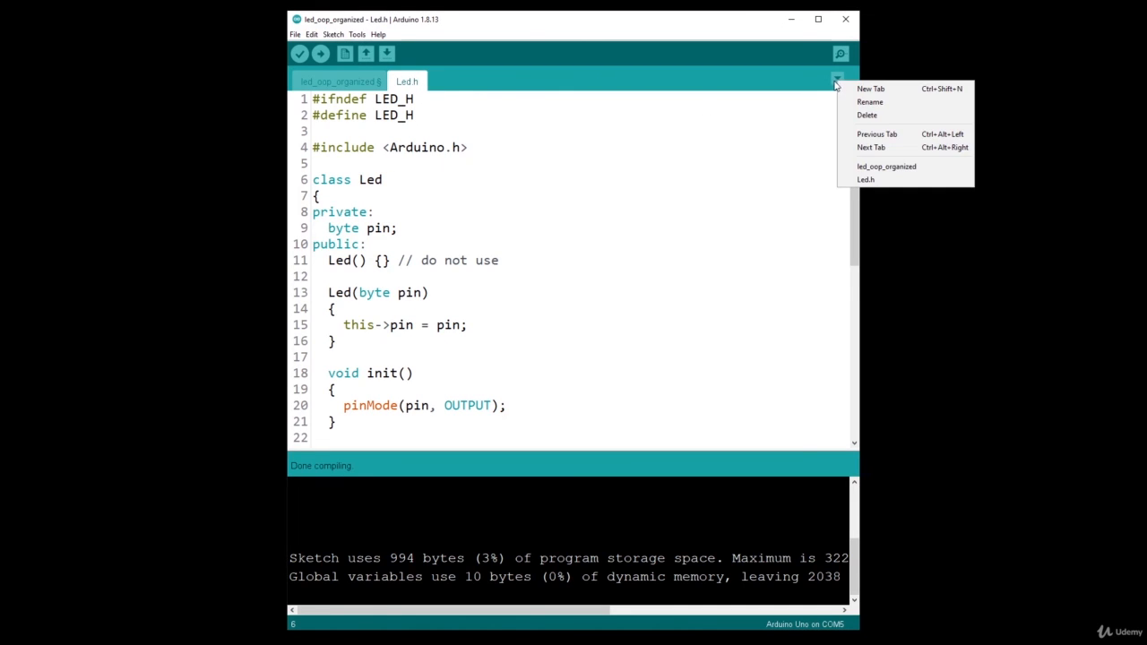
mouse_move(875, 90)
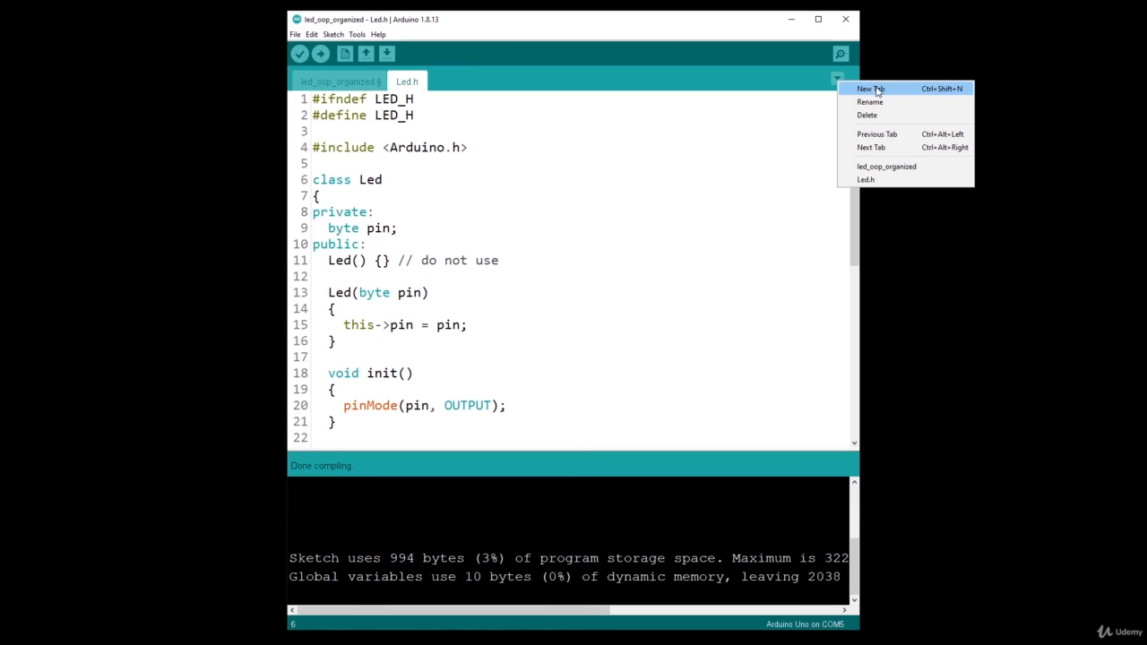
mouse_move(882, 102)
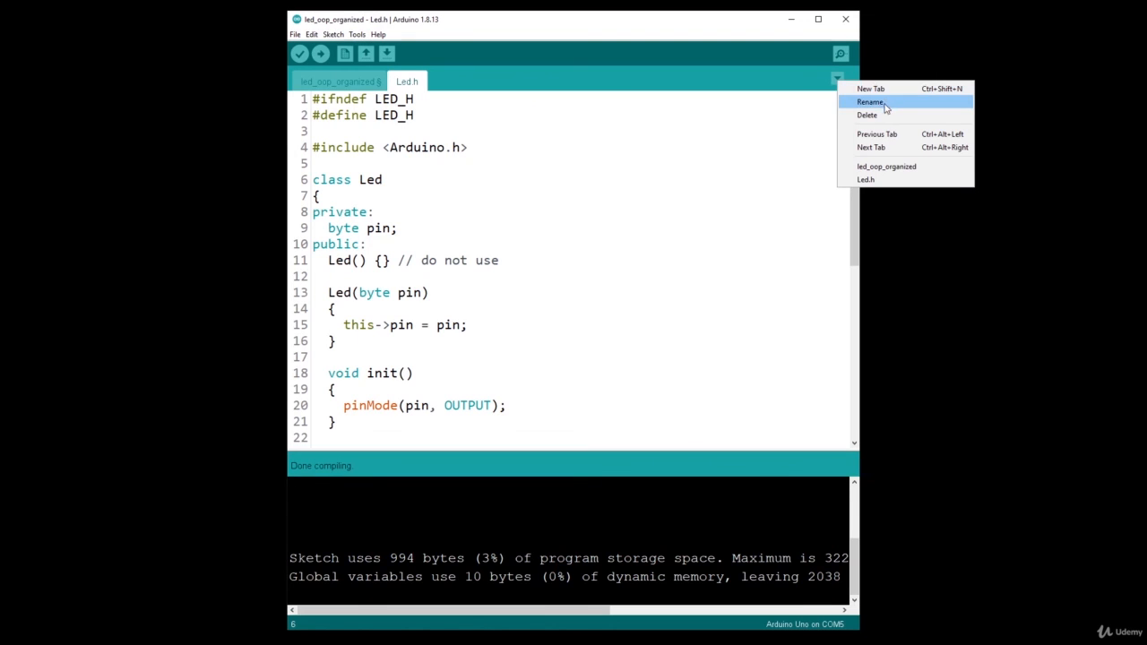
mouse_move(860, 125)
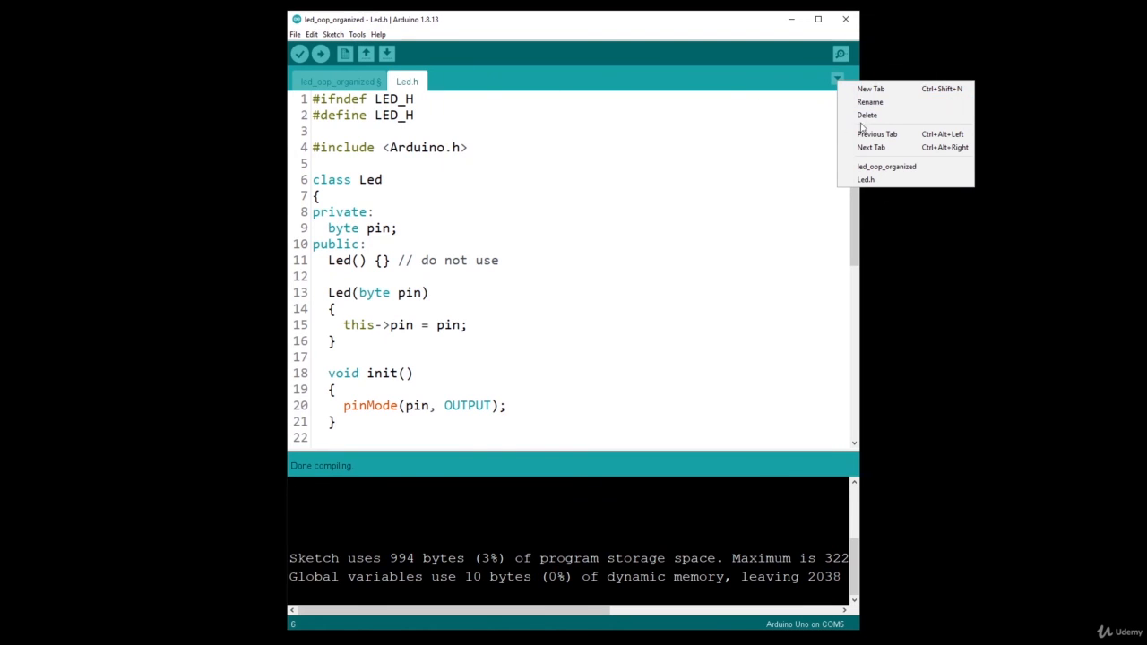